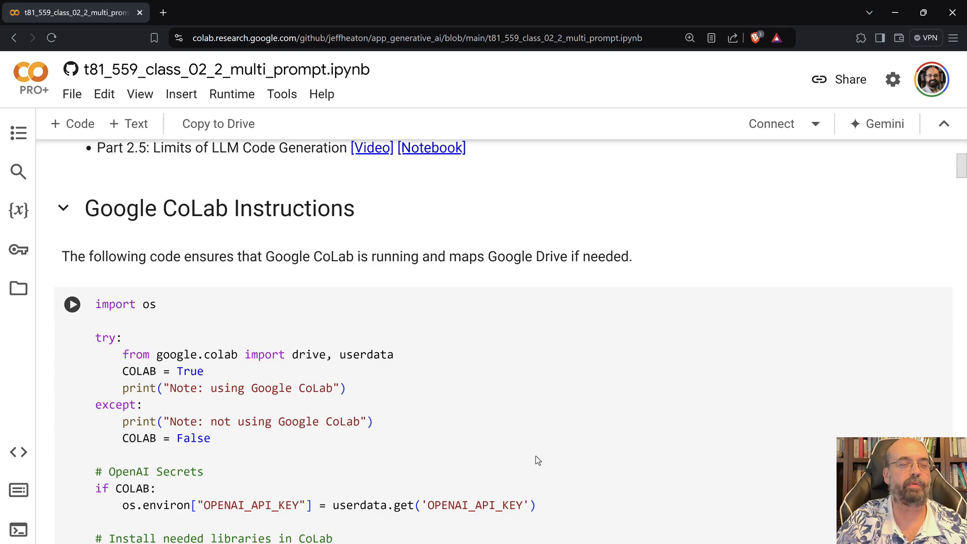
pyautogui.moveTo(89, 334)
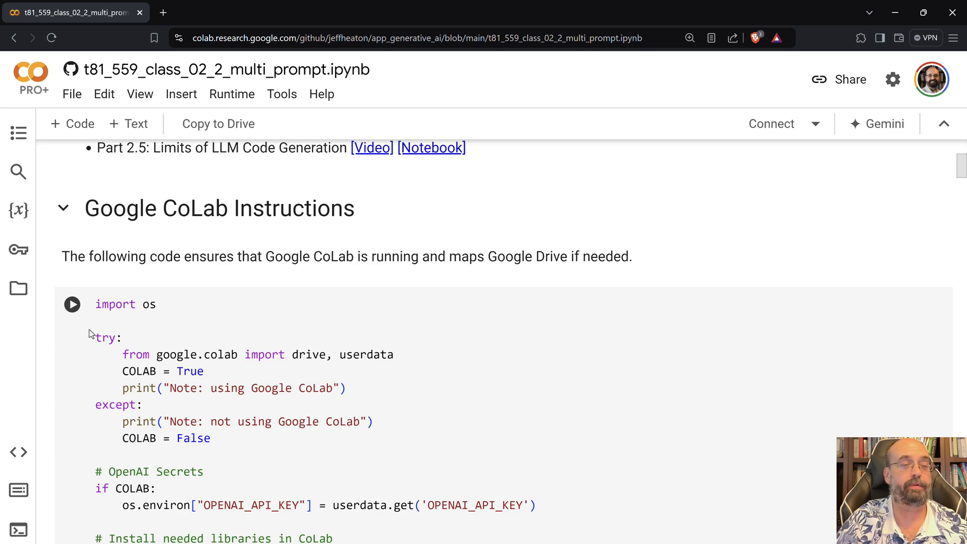
pyautogui.moveTo(71, 304)
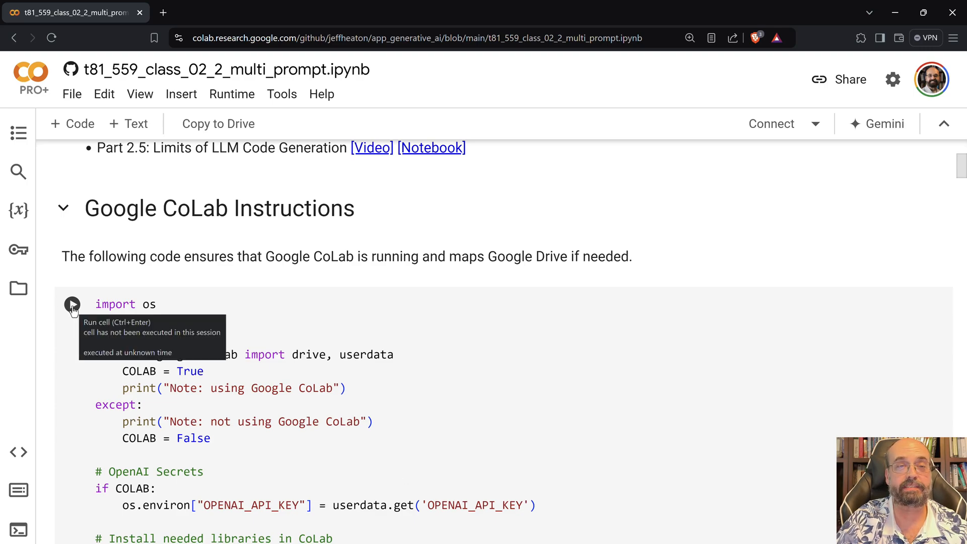
# Step: Run the setup cell and confirm 'Run anyway' so pip begins installing the langchain packages
pyautogui.click(73, 304)
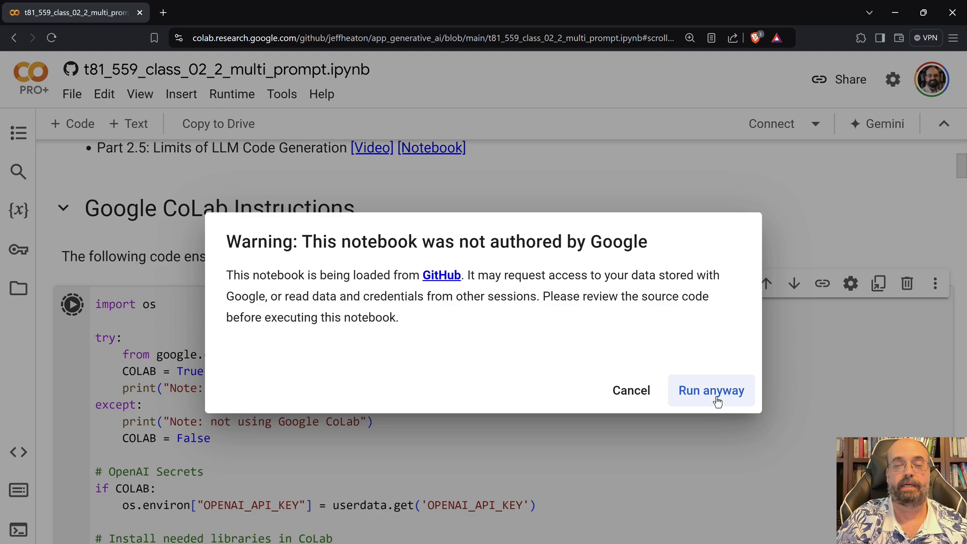
pyautogui.click(710, 390)
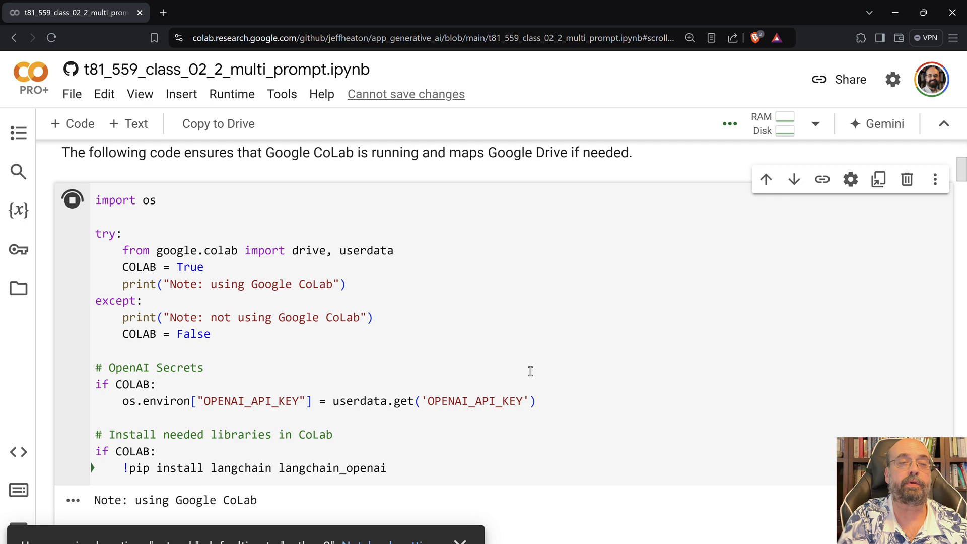
pyautogui.click(72, 200)
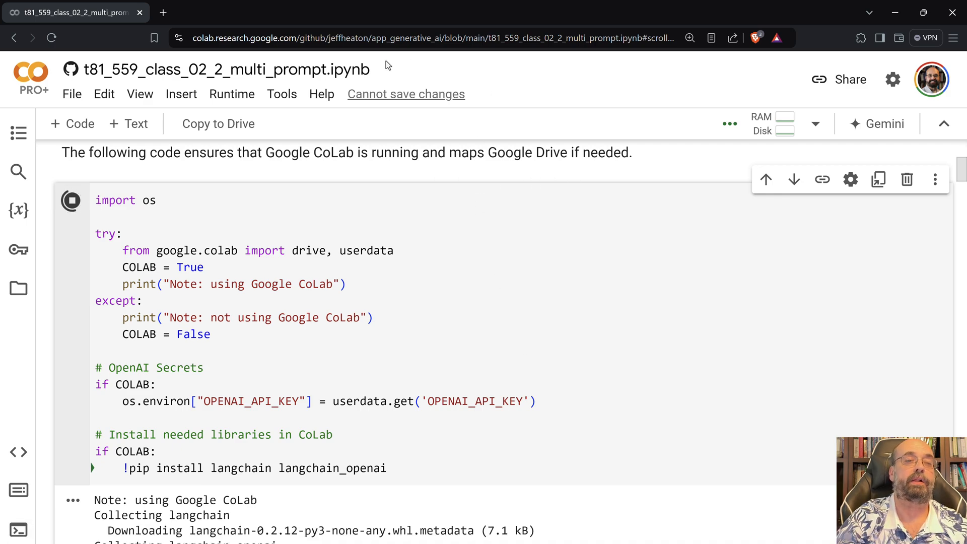
pyautogui.click(163, 12)
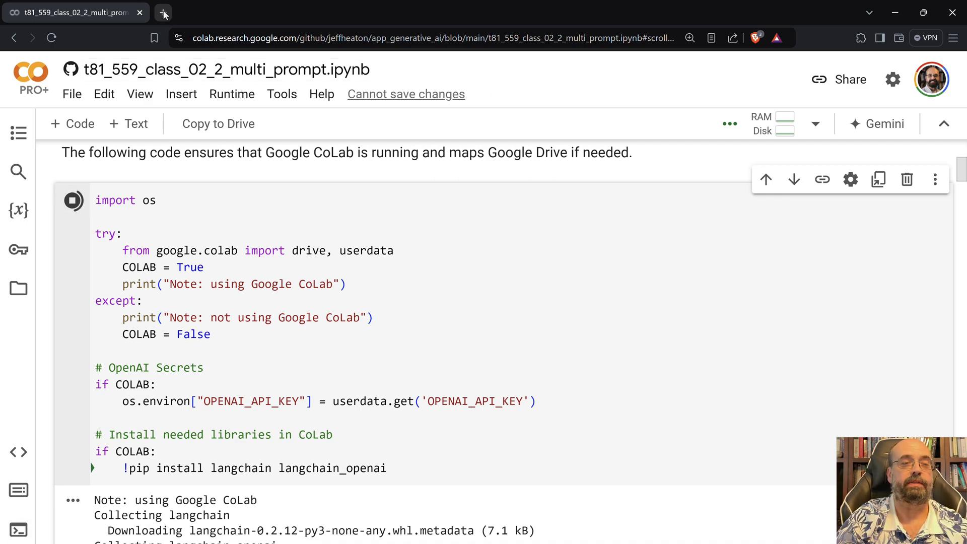
# Step: Open a new browser tab for the OpenAI Playground gpt-4o chat session
pyautogui.click(163, 12)
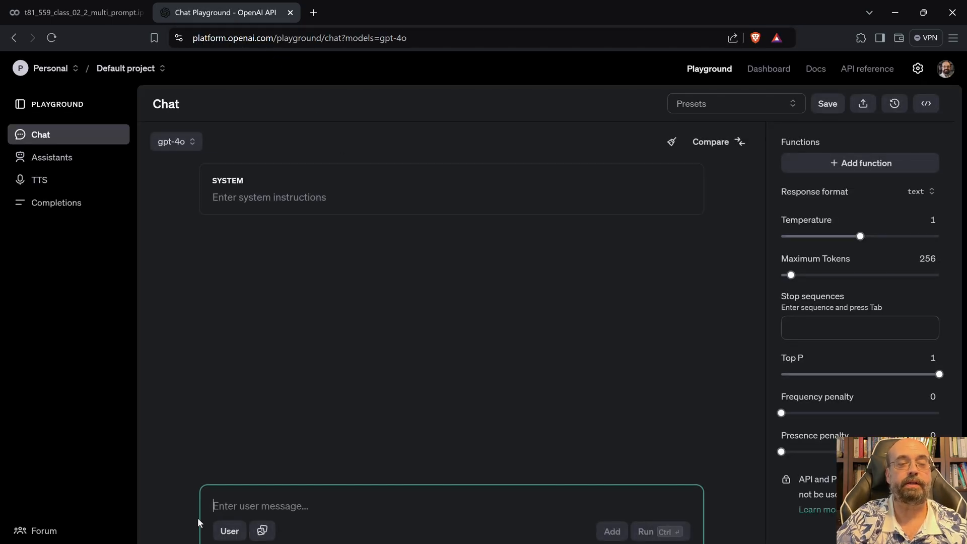
pyautogui.moveTo(270, 200)
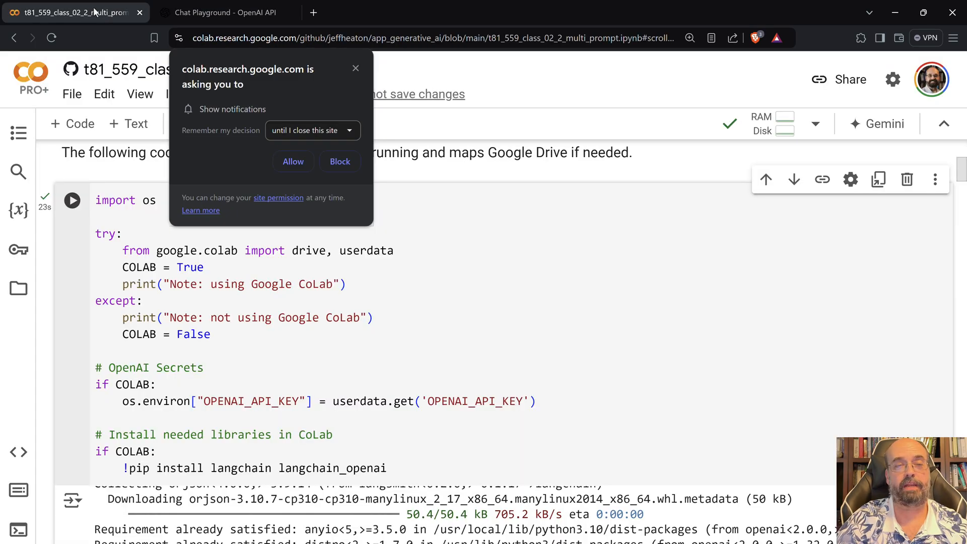
pyautogui.moveTo(540, 84)
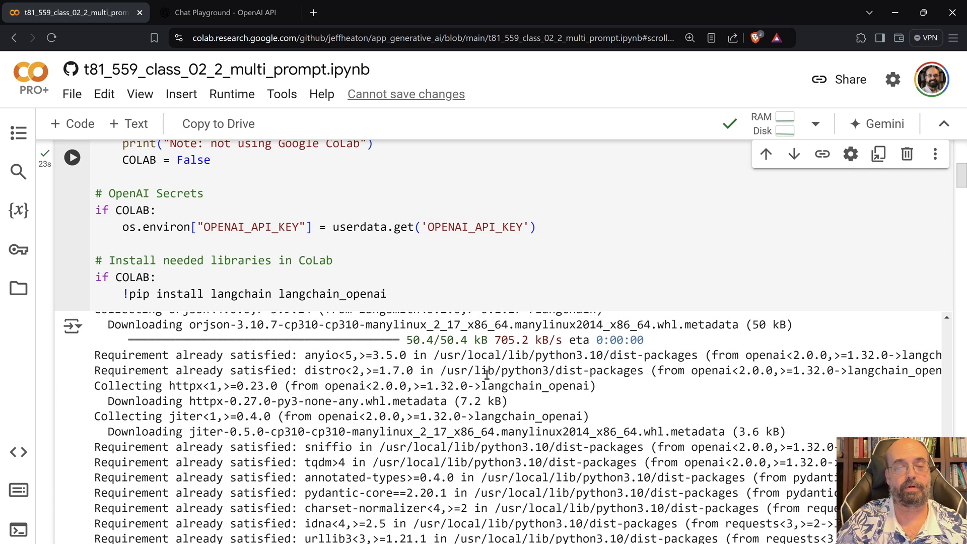
# Step: Scroll down to the LangChain conversation cell with the gpt-4o-mini code-assistant template
pyautogui.scroll(-3)
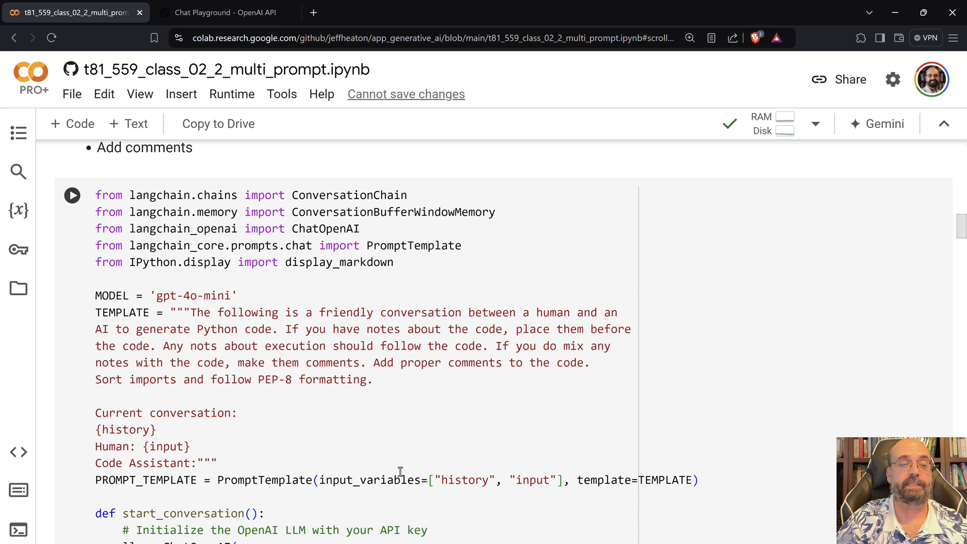
pyautogui.moveTo(322, 350)
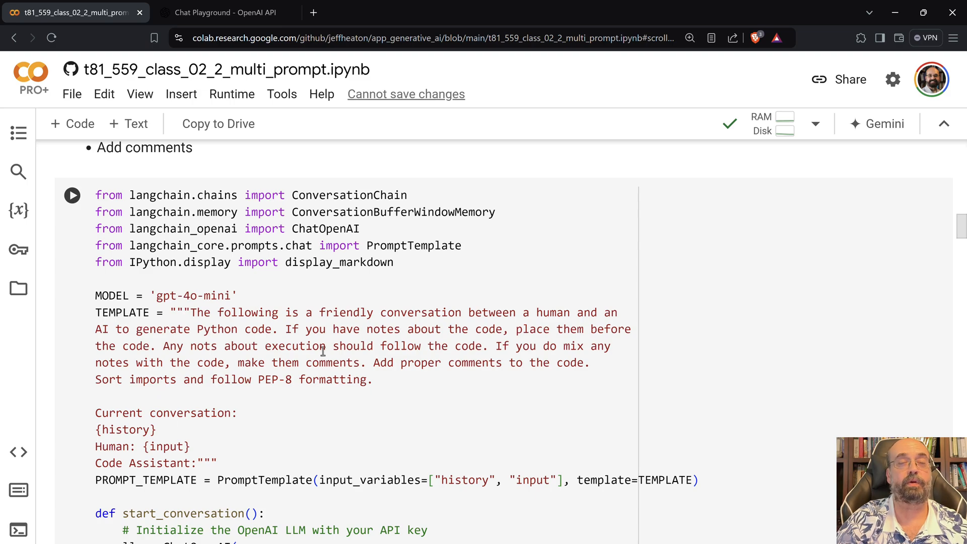
pyautogui.moveTo(325, 369)
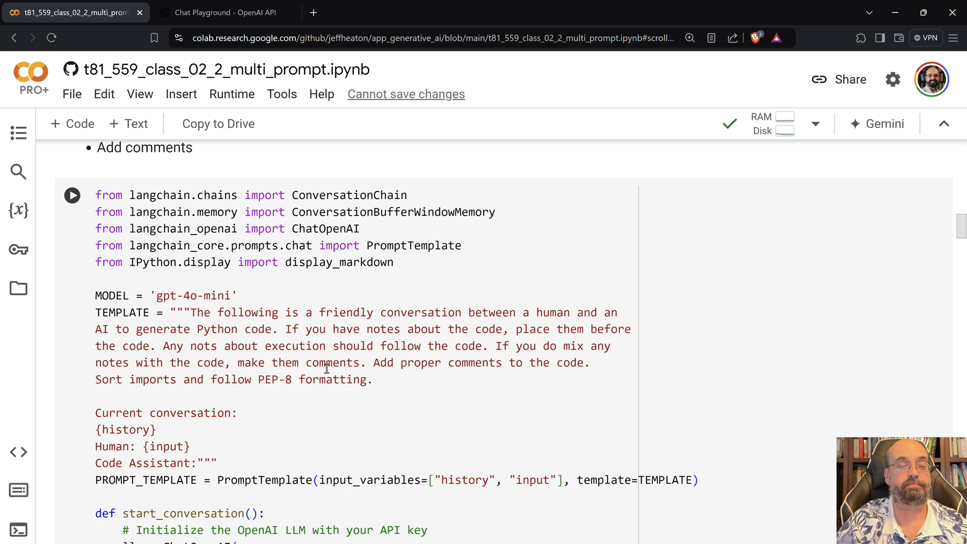
pyautogui.scroll(-3)
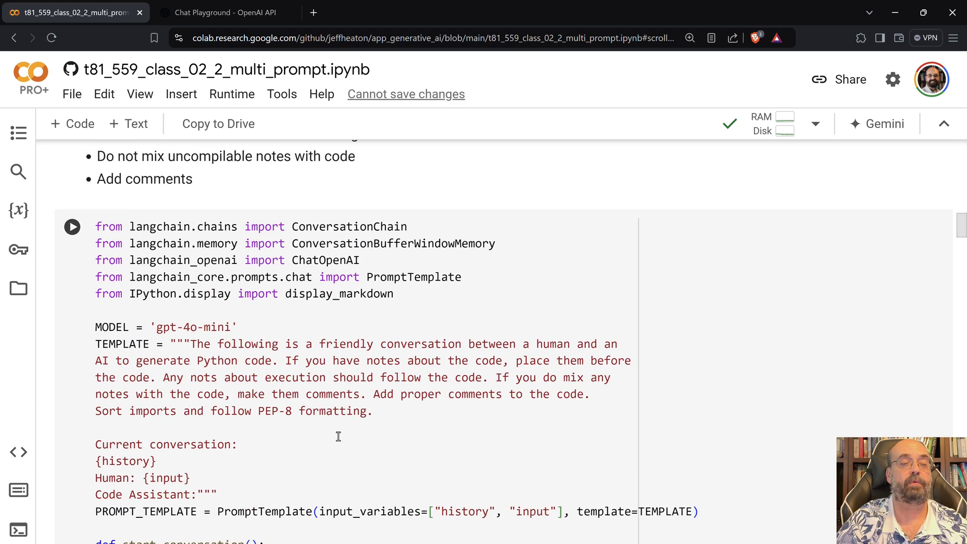
pyautogui.moveTo(134, 285)
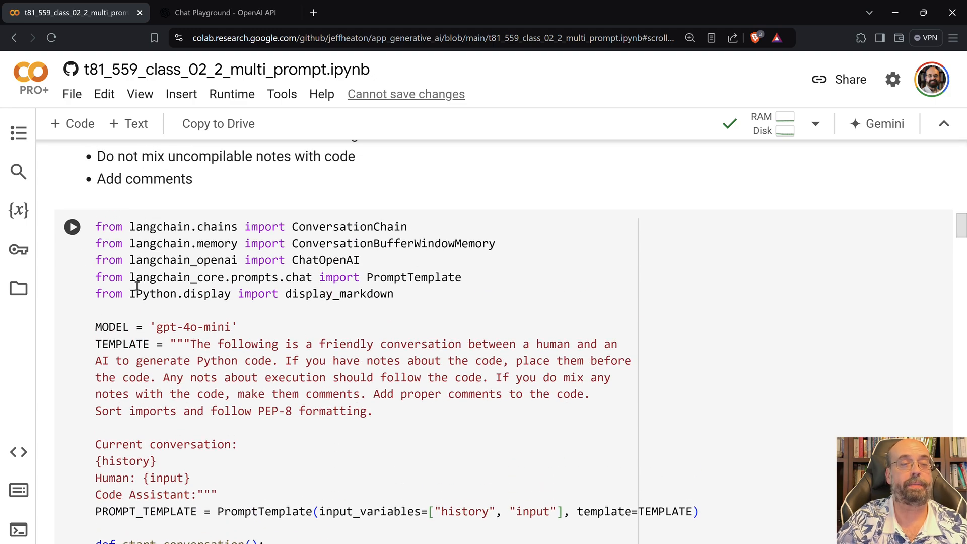
# Step: Run the conversation-chain cell and scroll to the 'First Attempt at an XOR Approximator' heading
pyautogui.click(72, 227)
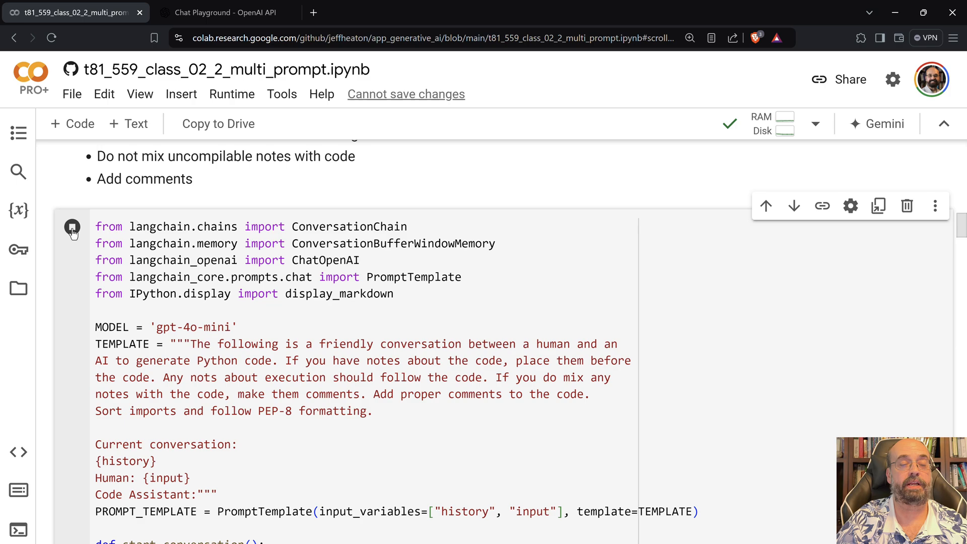
pyautogui.click(73, 226)
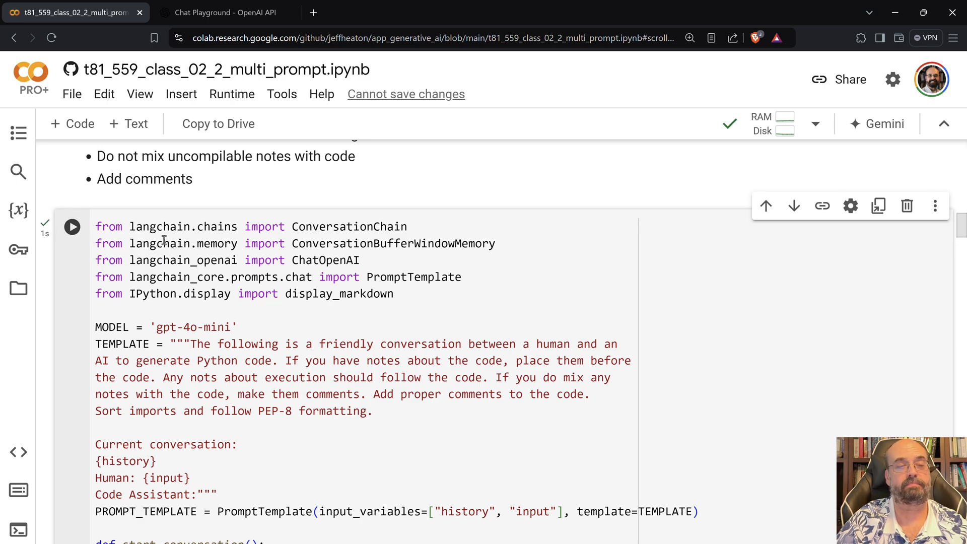
pyautogui.scroll(-3)
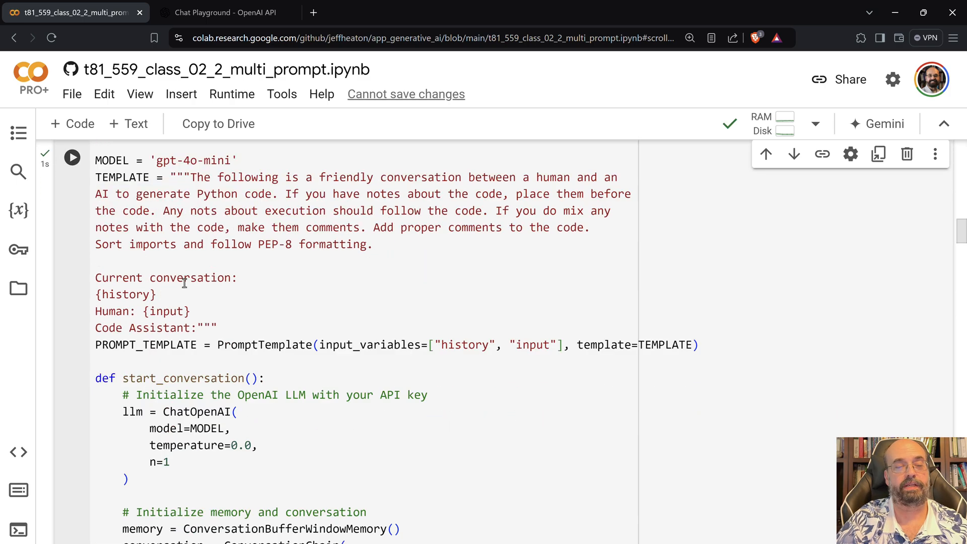
pyautogui.scroll(-3)
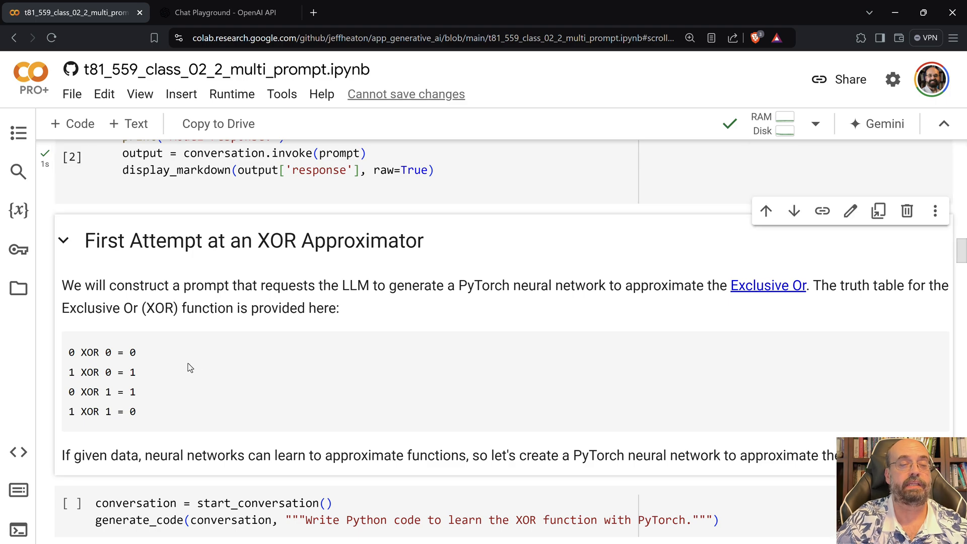
# Step: Run the cell requesting XOR approximator code in PyTorch
pyautogui.scroll(-3)
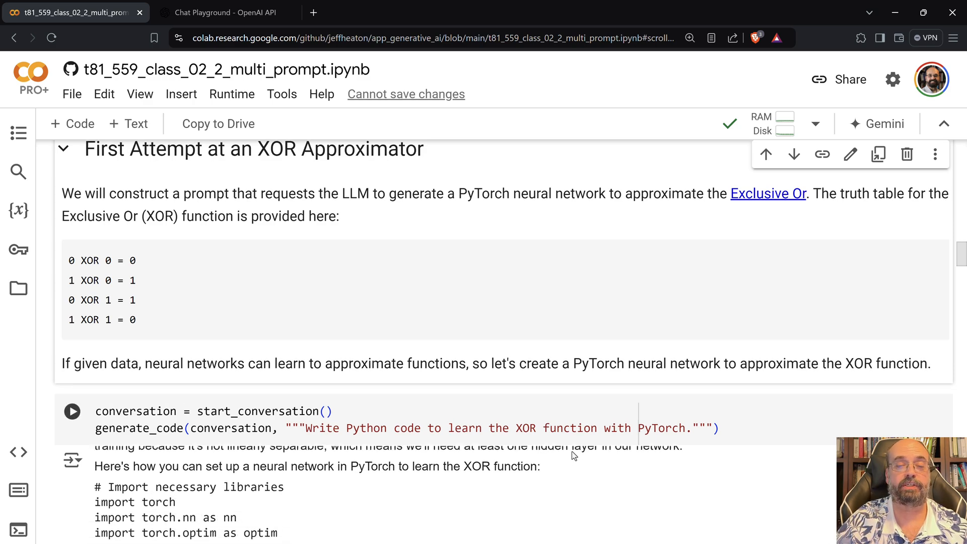
pyautogui.scroll(-3)
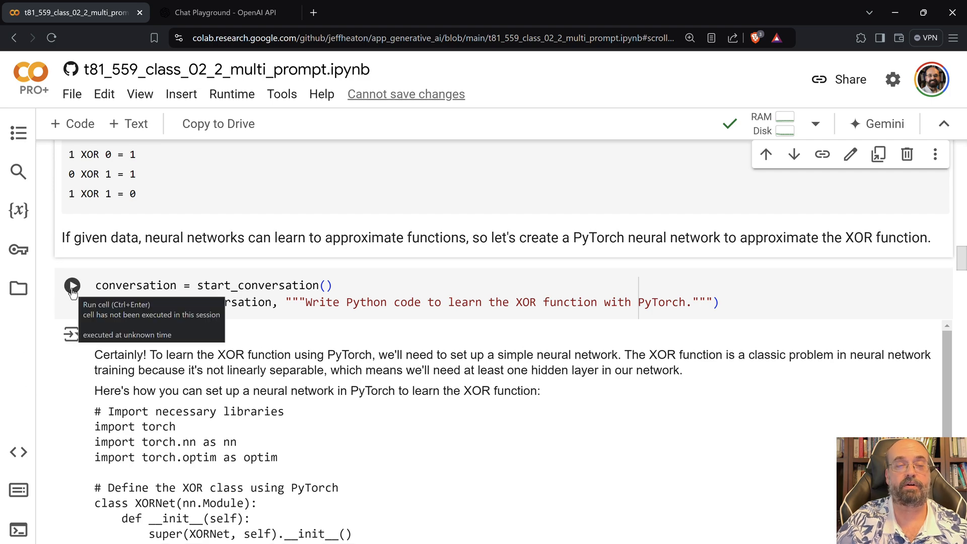
pyautogui.click(72, 285)
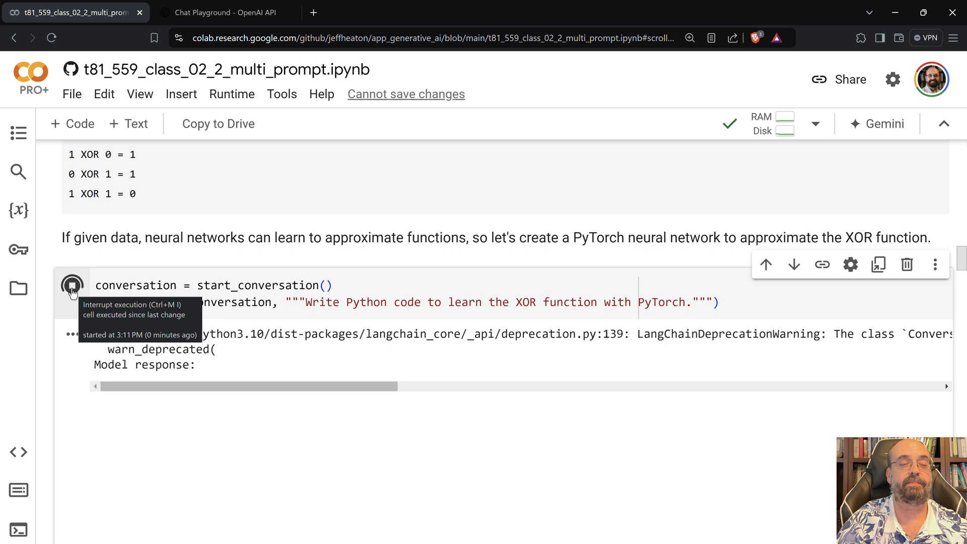
pyautogui.moveTo(317, 356)
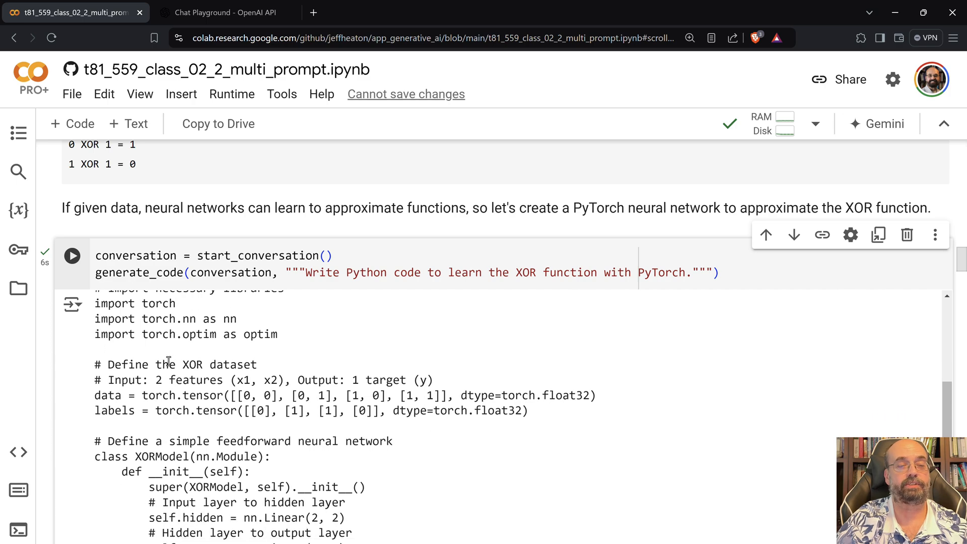
# Step: Scroll past the generated training code to the 'Requesting a Change to Generated Code' section
pyautogui.scroll(-3)
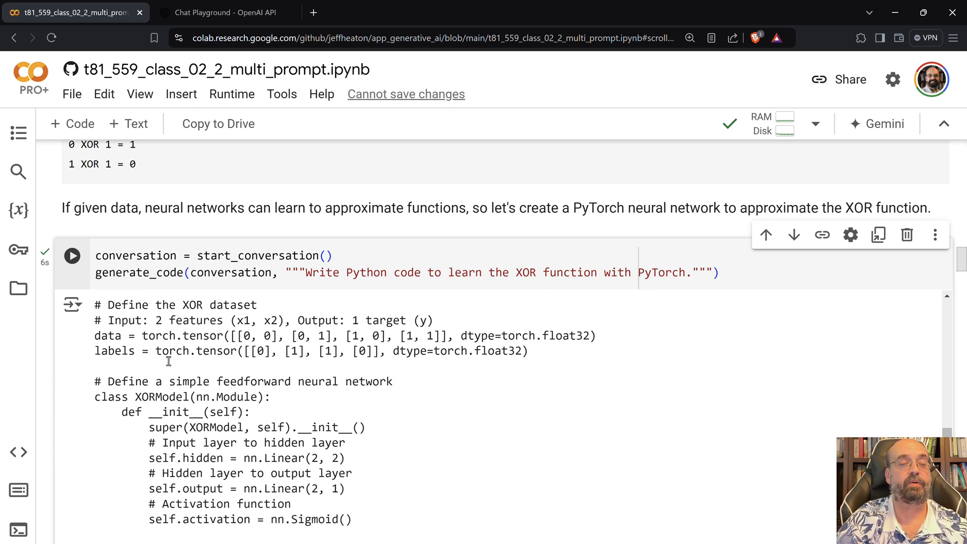
pyautogui.scroll(-3)
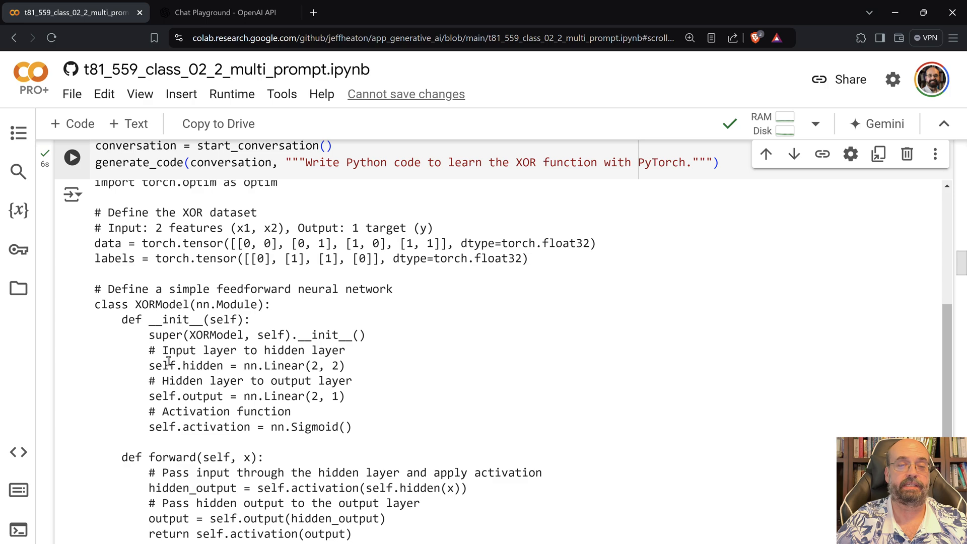
pyautogui.scroll(-3)
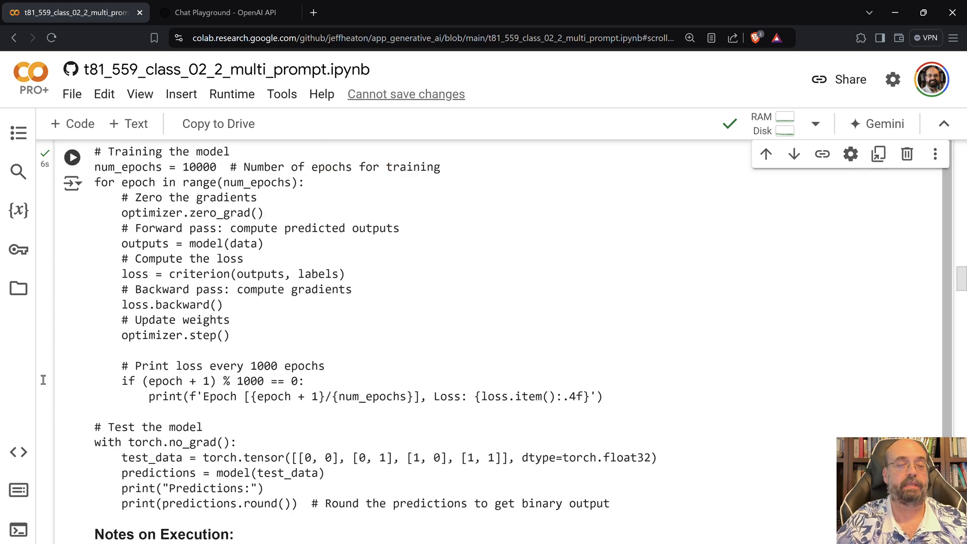
pyautogui.scroll(-3)
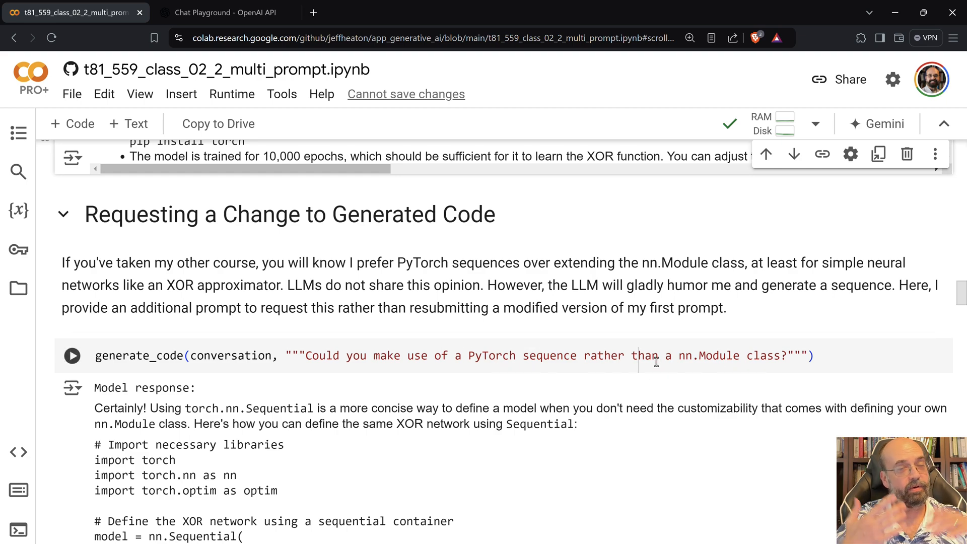
# Step: Review the nn.Sequential XOR rewrite and notes down to the 'Testing the Generated Code' section
pyautogui.click(71, 355)
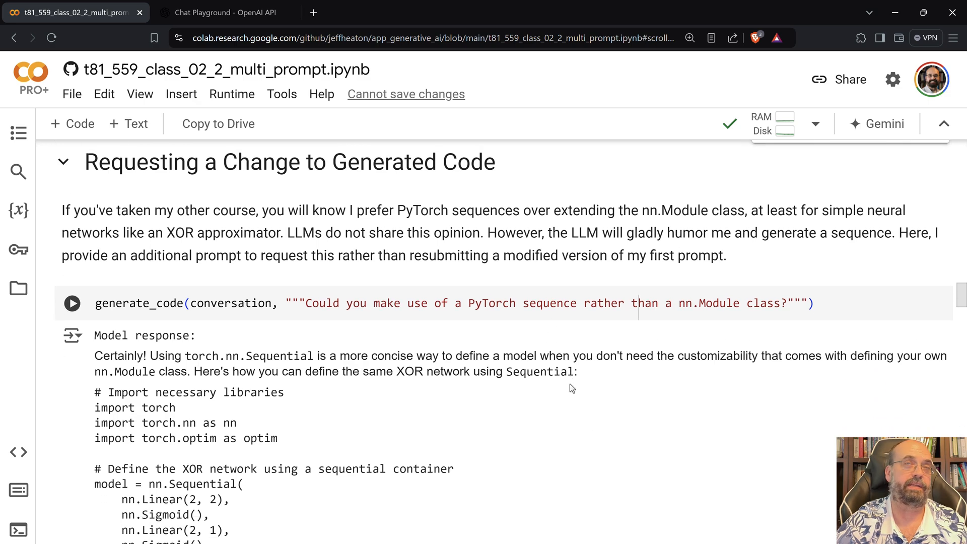
pyautogui.scroll(-3)
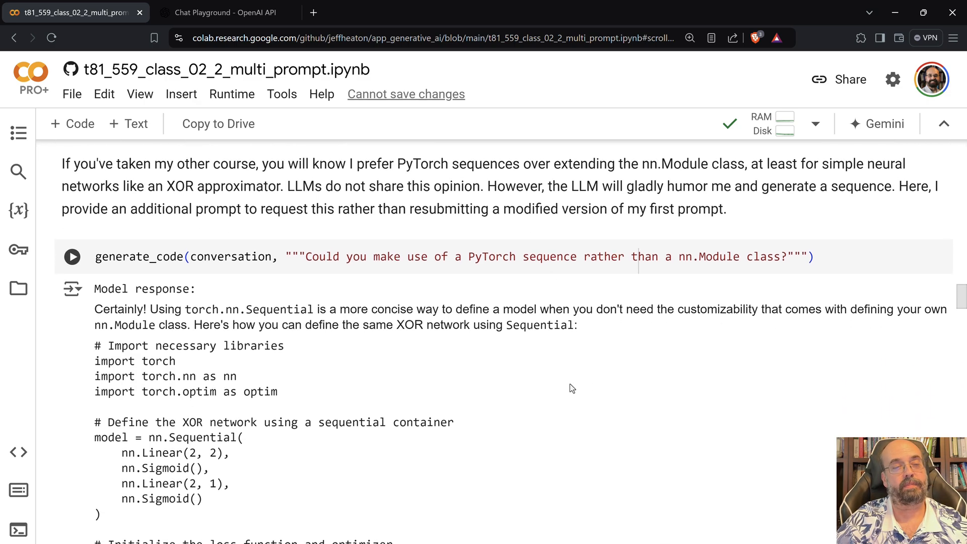
pyautogui.scroll(-3)
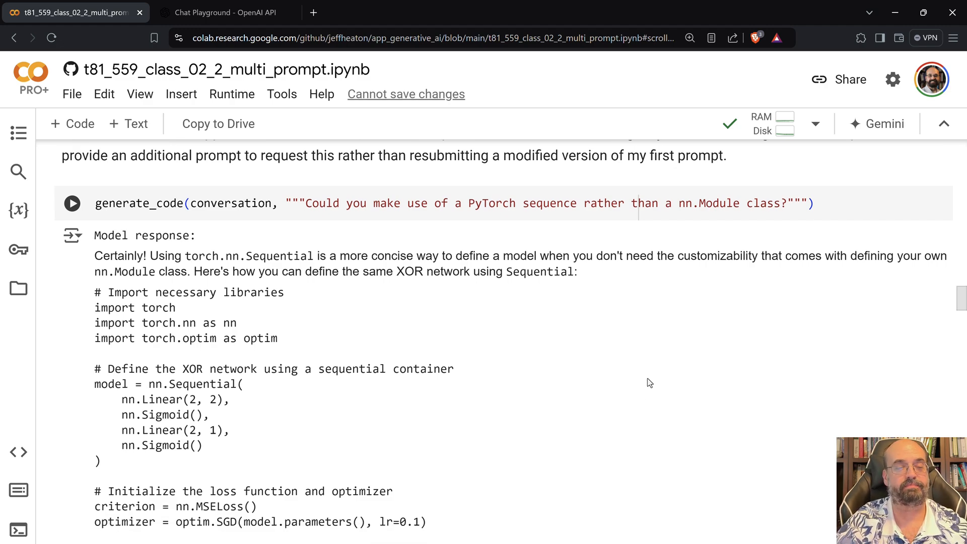
pyautogui.scroll(-3)
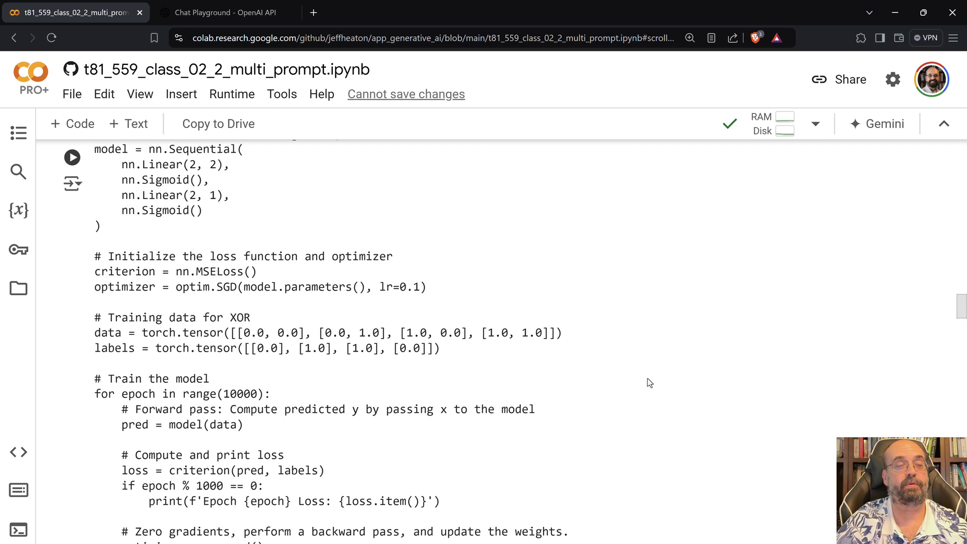
pyautogui.scroll(3)
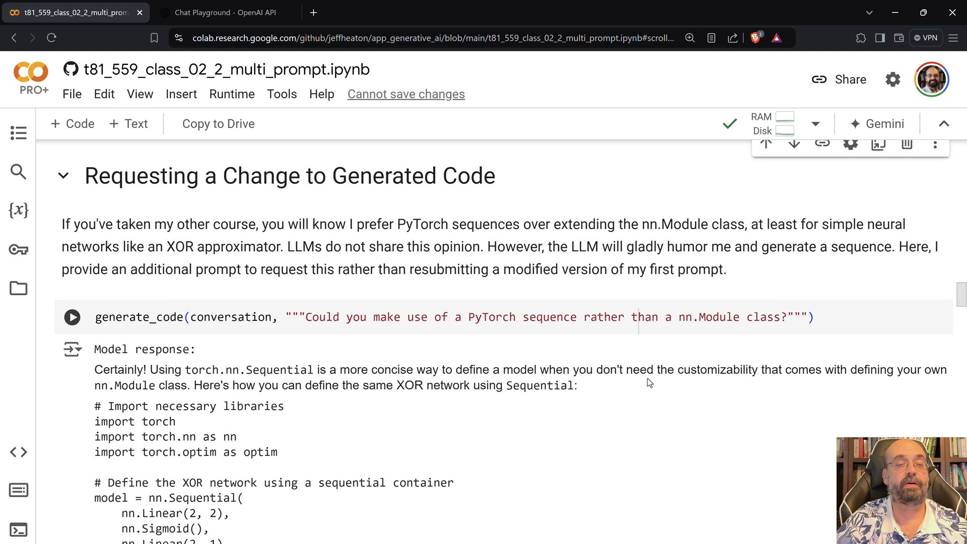
pyautogui.scroll(-3)
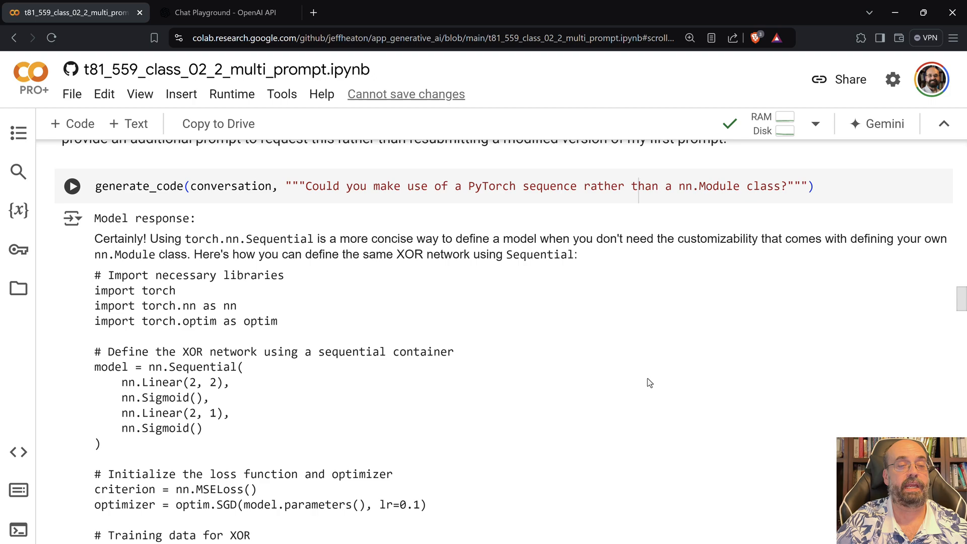
pyautogui.scroll(-3)
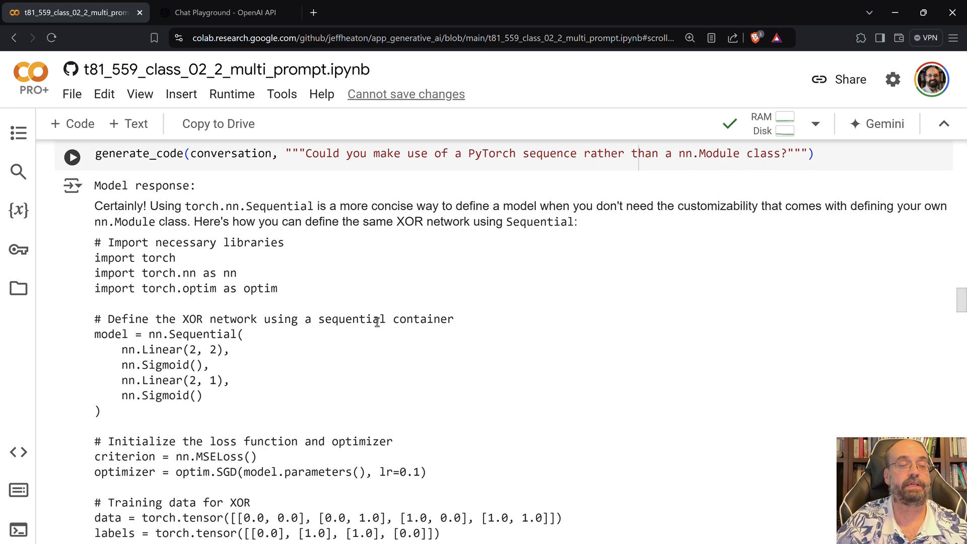
pyautogui.scroll(-3)
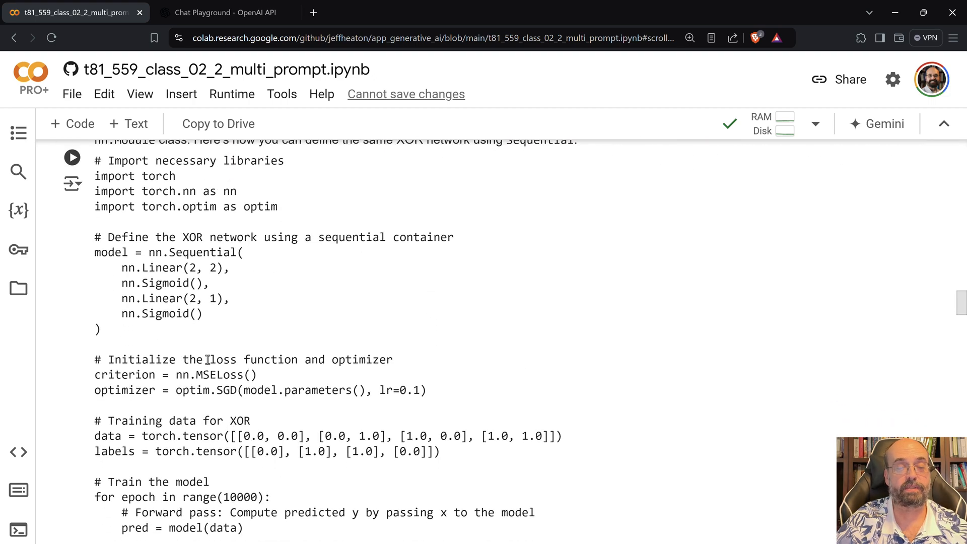
pyautogui.scroll(-3)
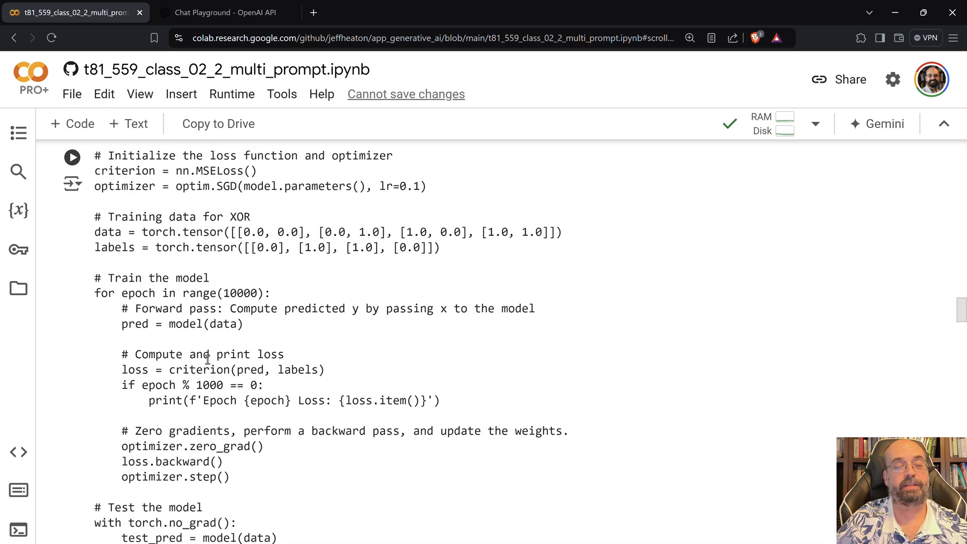
pyautogui.scroll(-3)
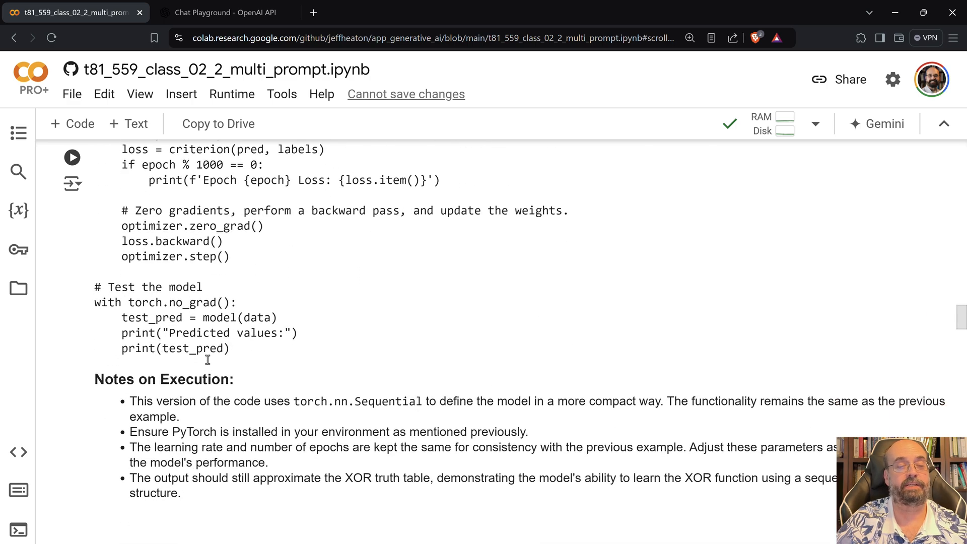
pyautogui.scroll(-3)
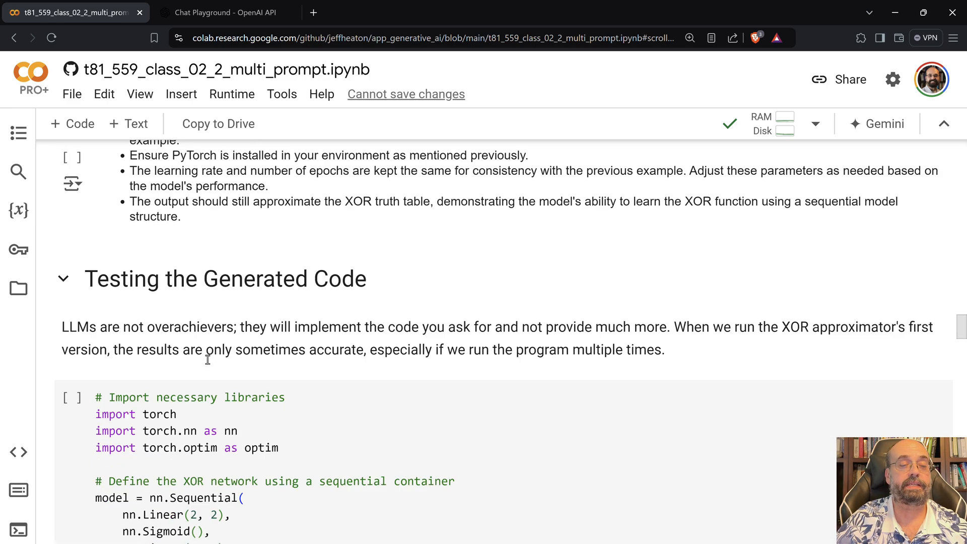
# Step: Scroll through the Sequential test cell's epoch losses to the predictions tensor sitting near 0.5
pyautogui.scroll(-3)
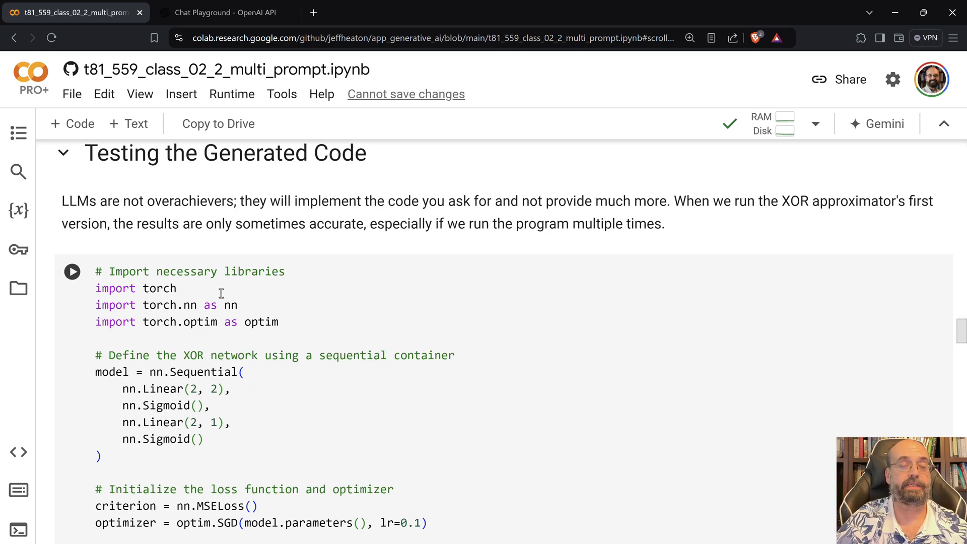
pyautogui.scroll(-3)
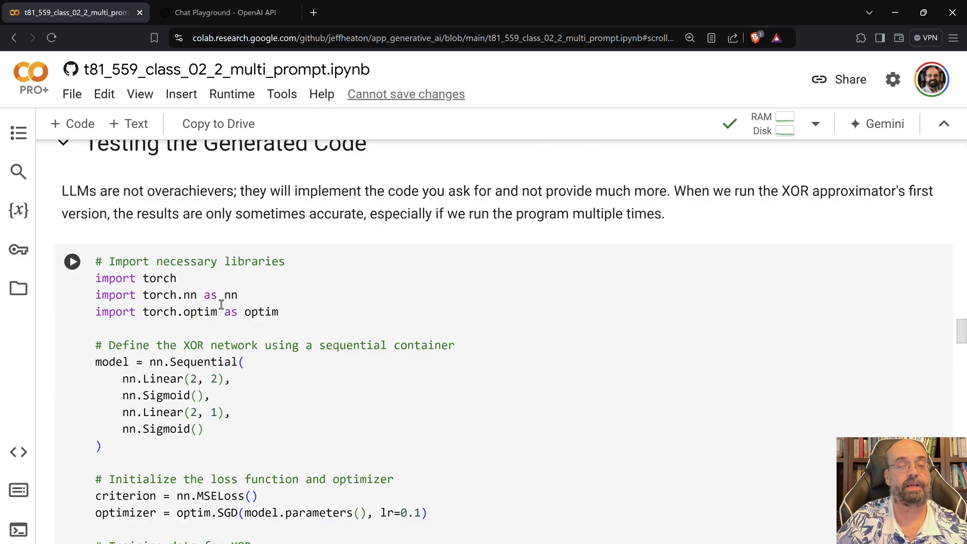
pyautogui.scroll(-3)
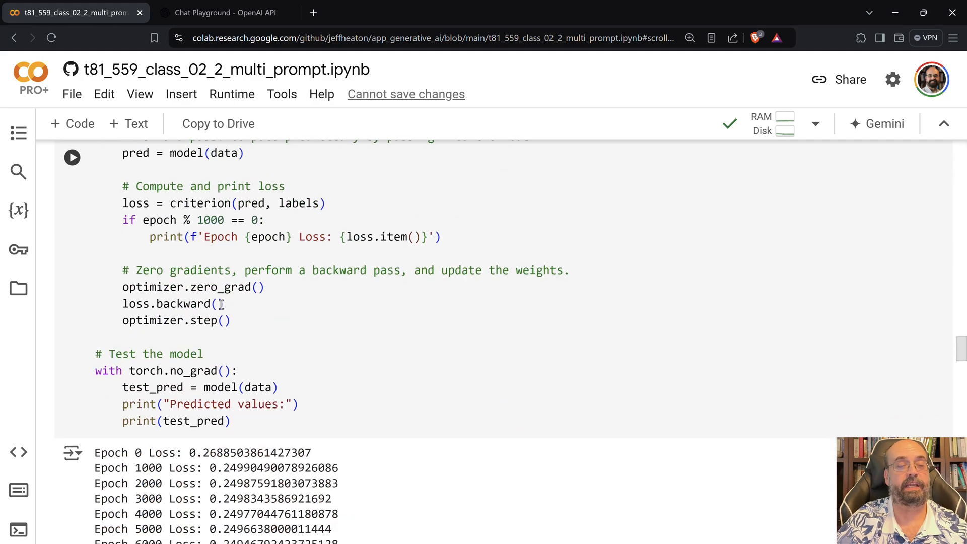
pyautogui.scroll(-3)
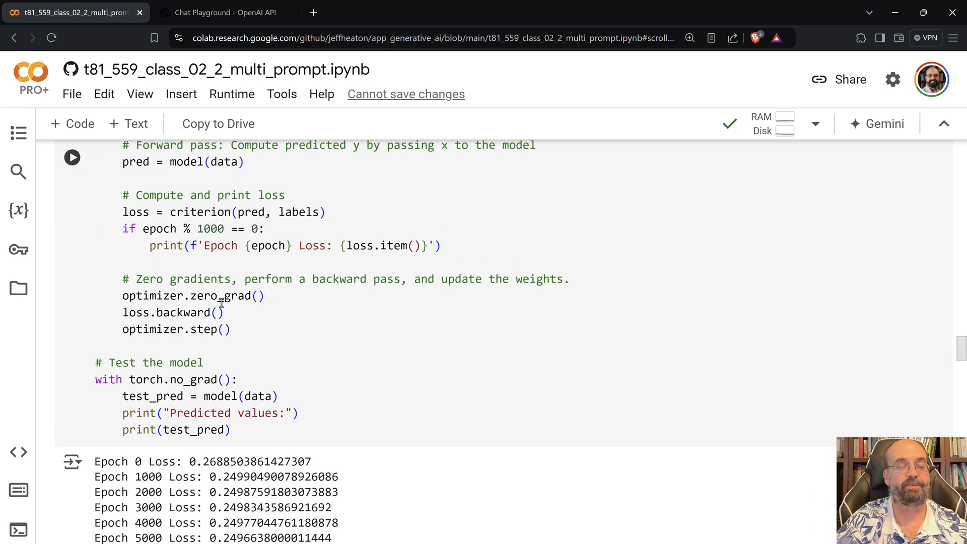
pyautogui.scroll(-3)
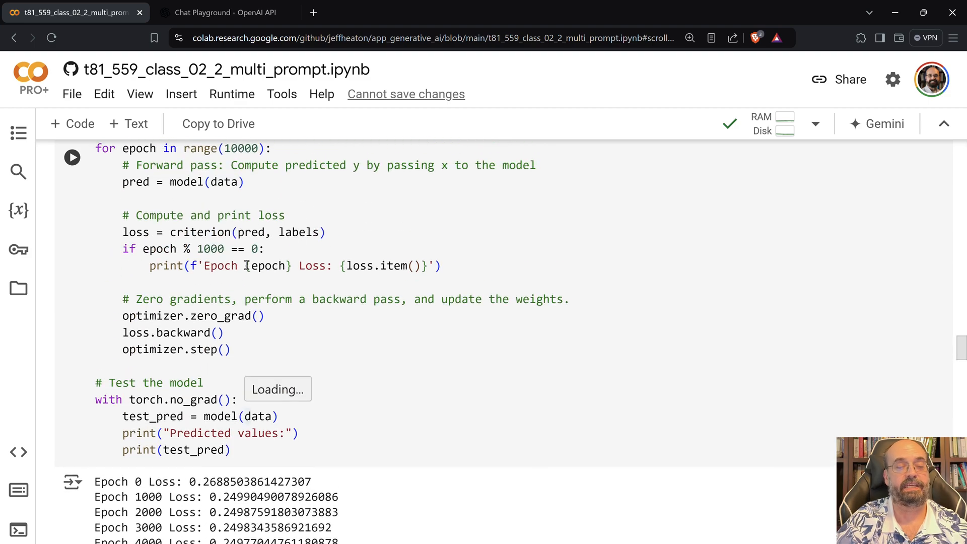
pyautogui.scroll(-3)
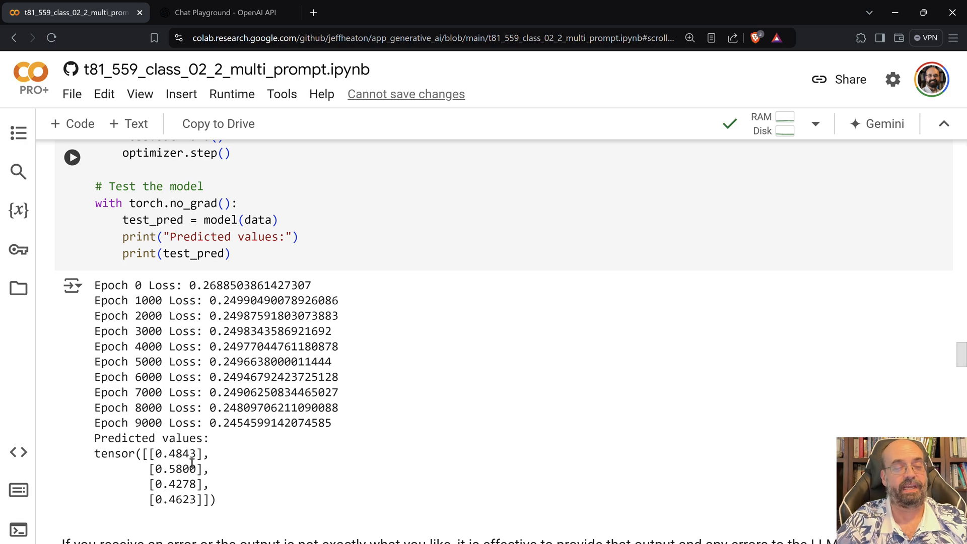
pyautogui.scroll(-3)
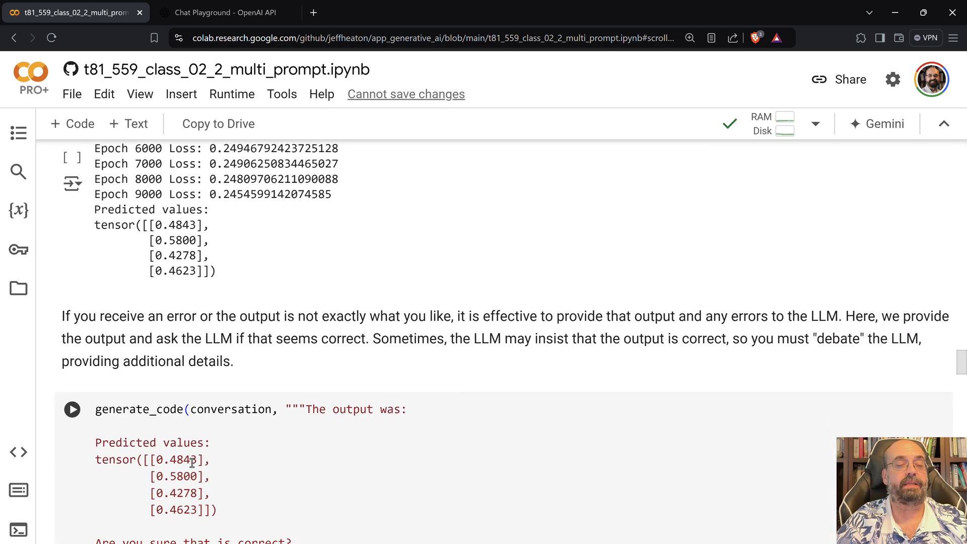
# Step: Scroll to the 'Are you sure that is correct?' cell and its response suggesting more neurons and Adam
pyautogui.scroll(-3)
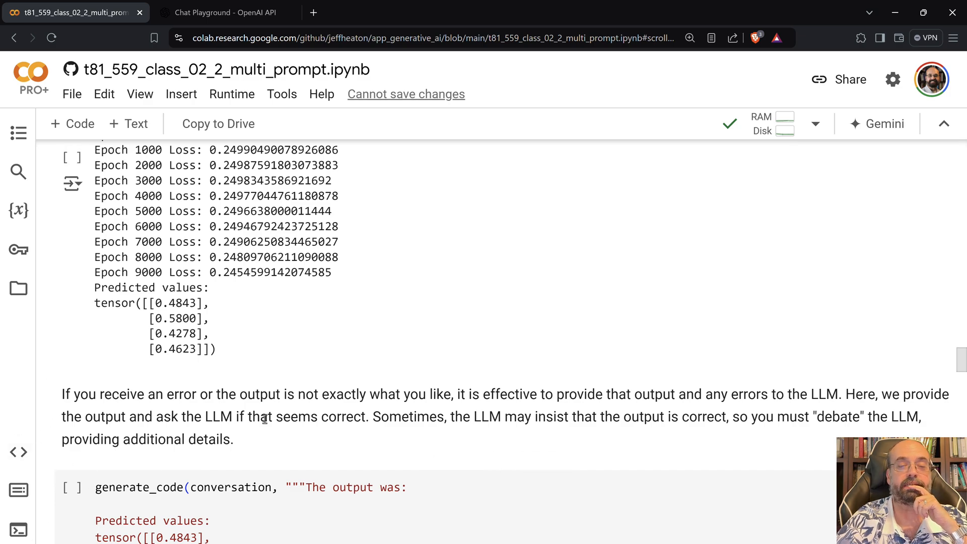
pyautogui.scroll(-3)
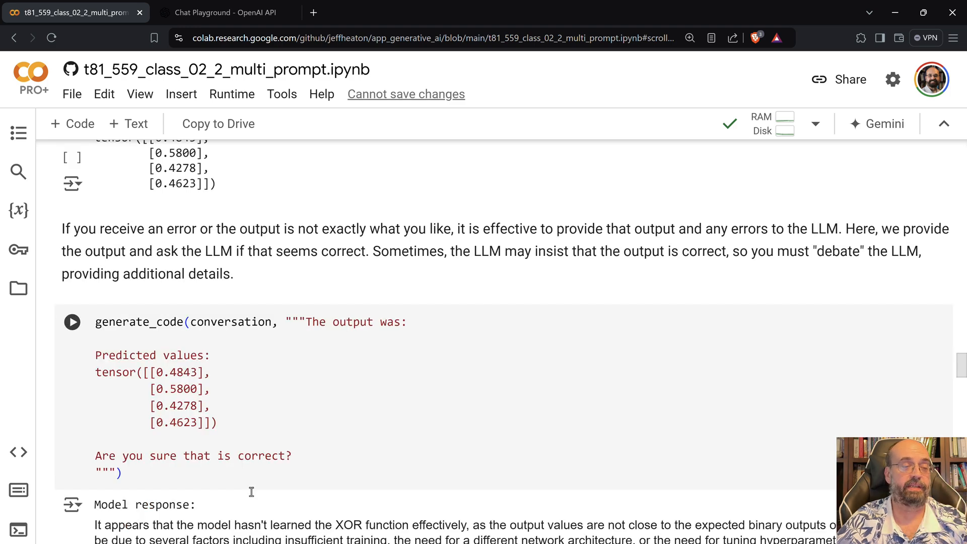
pyautogui.click(72, 321)
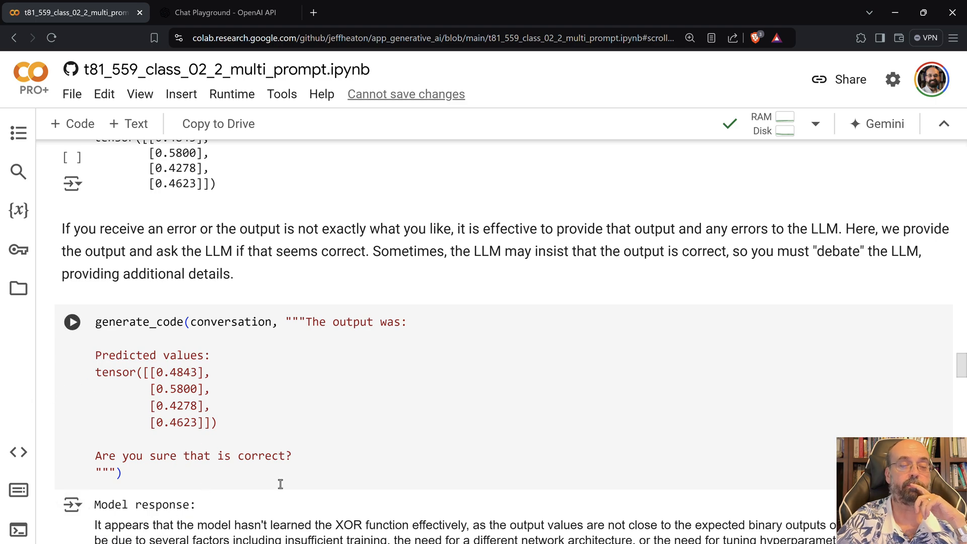
pyautogui.scroll(-3)
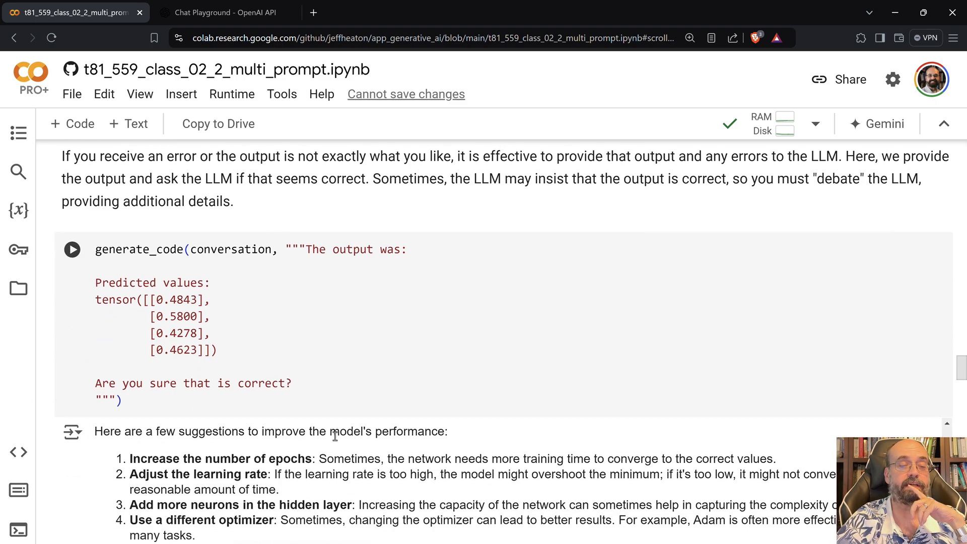
pyautogui.scroll(-3)
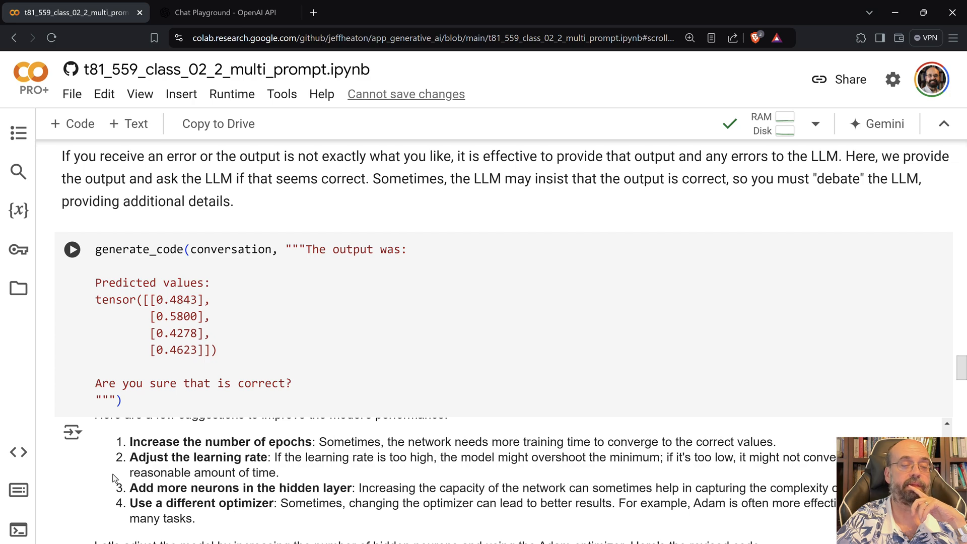
pyautogui.scroll(-3)
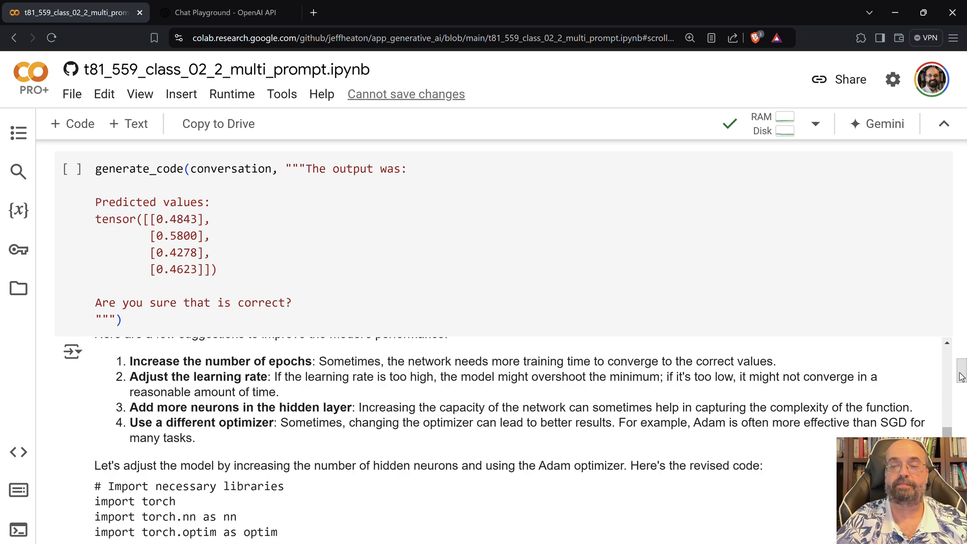
# Step: Scroll past the revised code's notes (4 hidden neurons, Adam, 20,000 epochs) to 'Test the Improved Version'
pyautogui.scroll(-3)
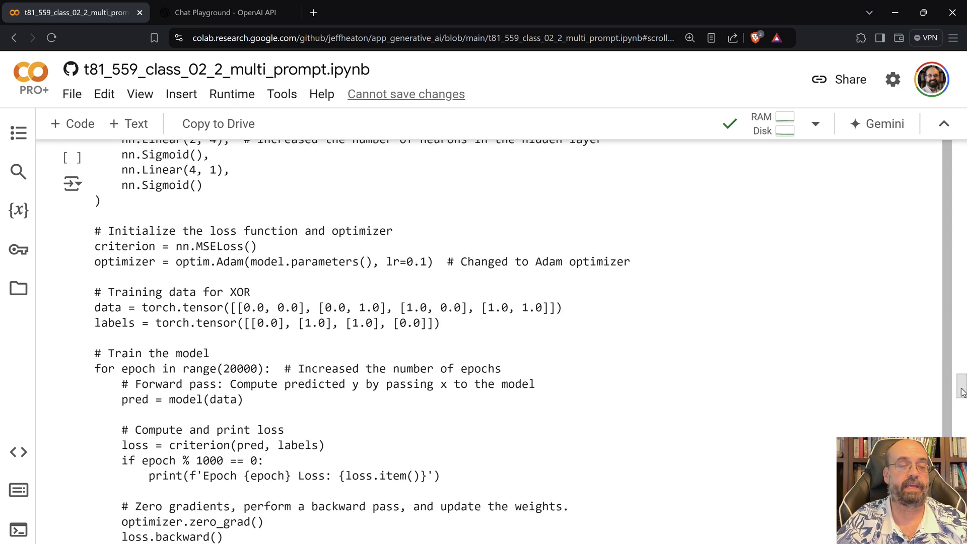
pyautogui.scroll(-3)
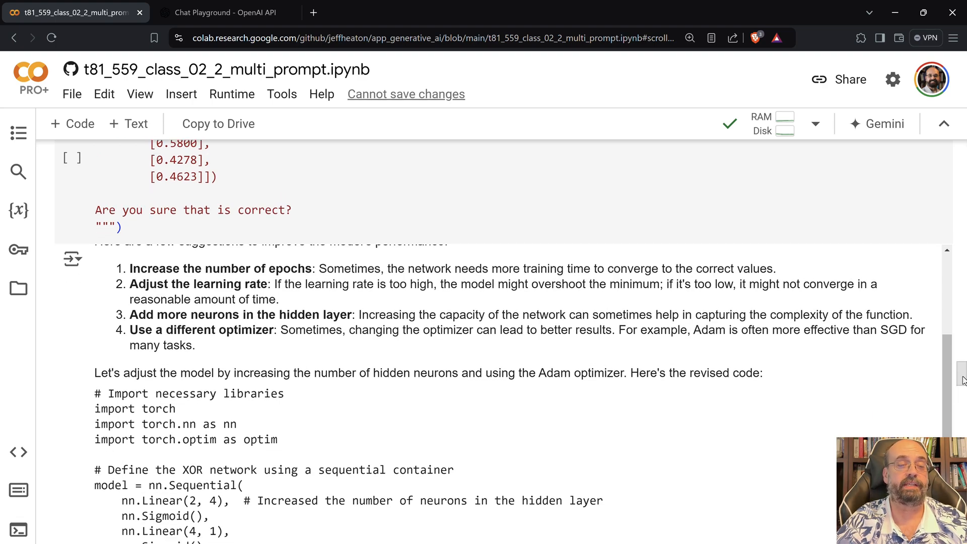
pyautogui.scroll(-3)
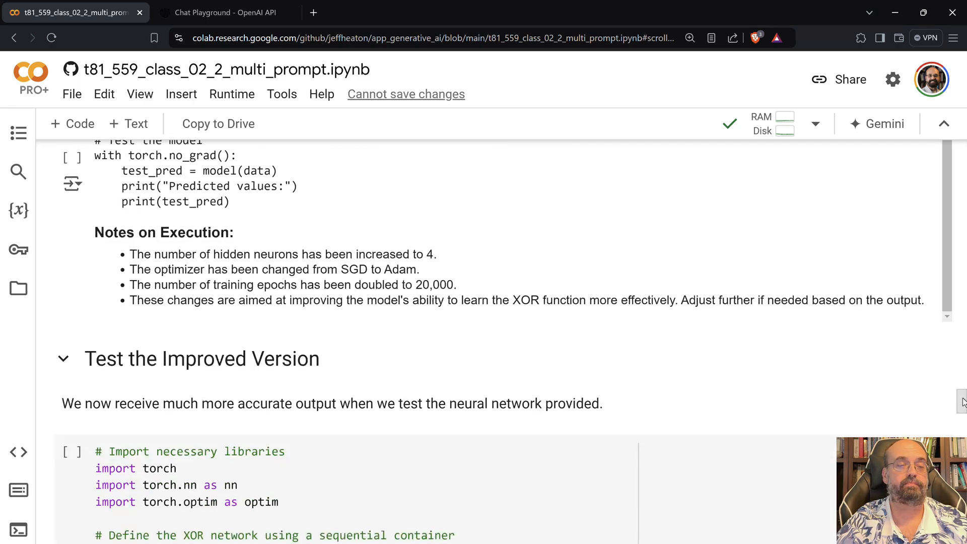
# Step: Scroll past the improved run's near-zero loss output to 'Combining the Conversation into a Single Prompt'
pyautogui.scroll(-3)
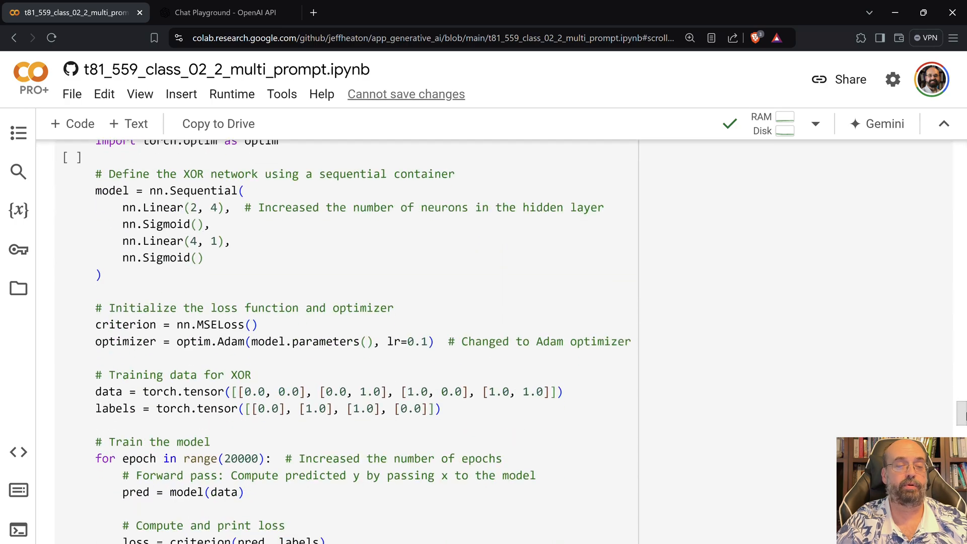
pyautogui.scroll(-3)
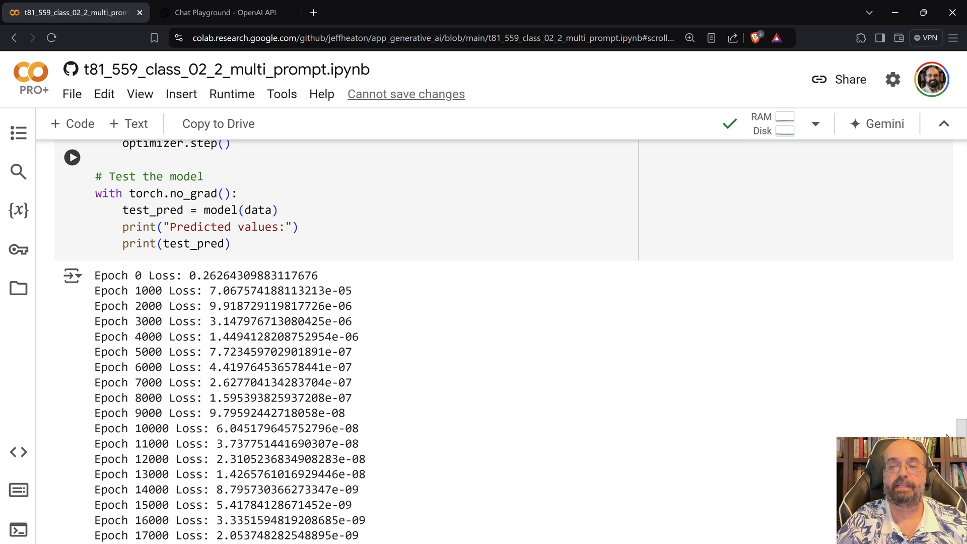
pyautogui.scroll(-3)
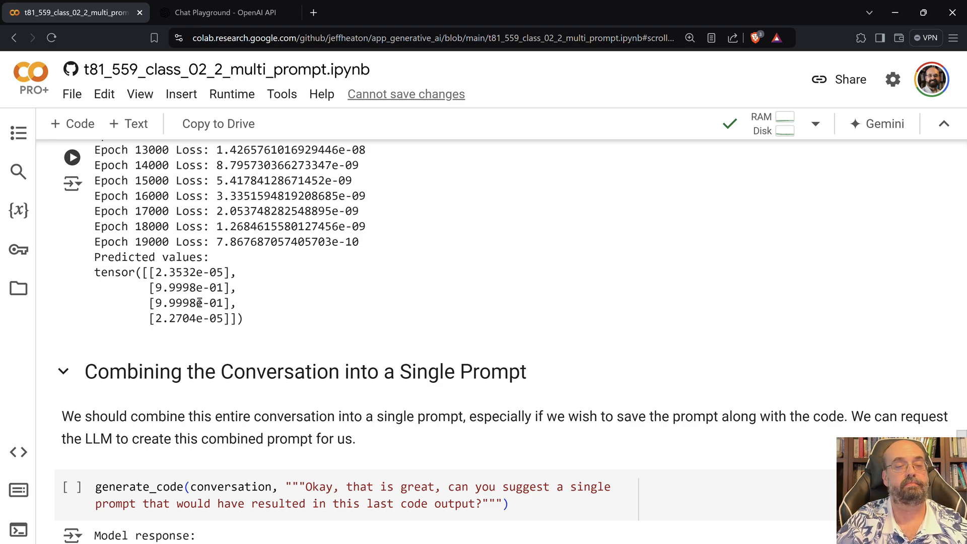
pyautogui.moveTo(198, 284)
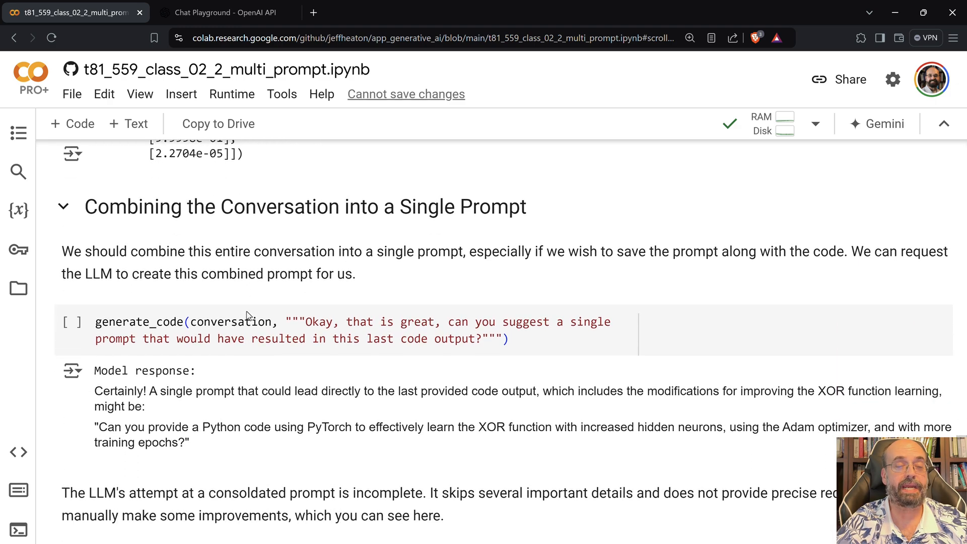
# Step: Scroll down to the refined new-conversation prompt cell and its LLM response with PyTorch code
pyautogui.scroll(-3)
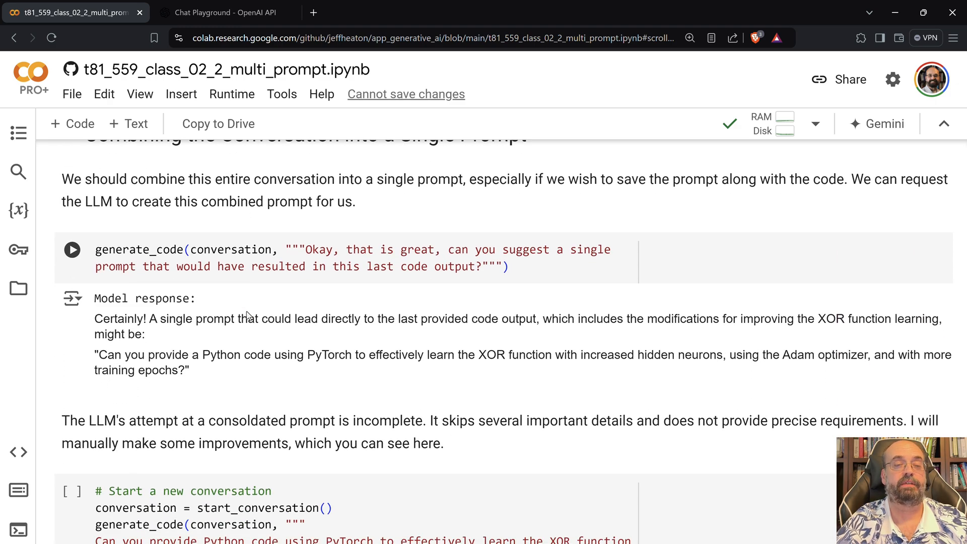
pyautogui.scroll(-3)
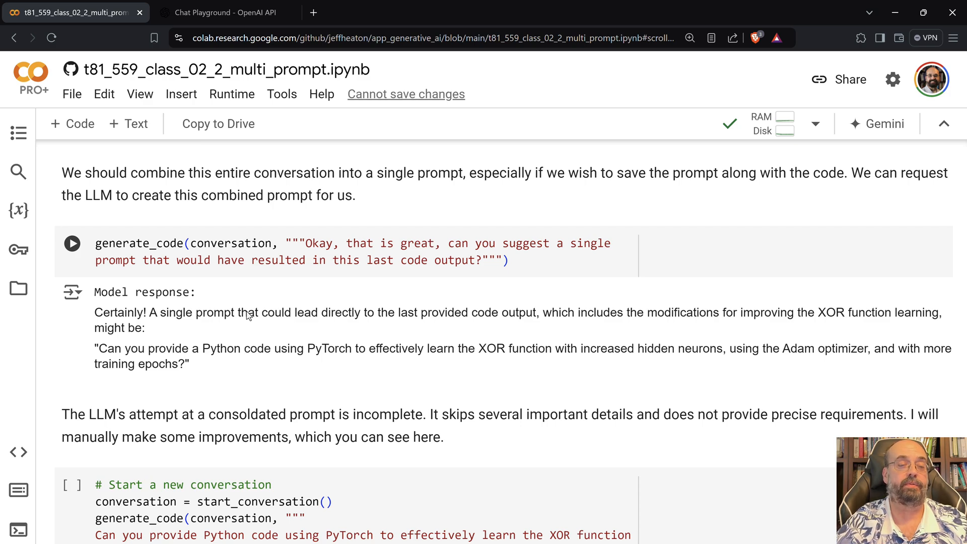
pyautogui.scroll(-3)
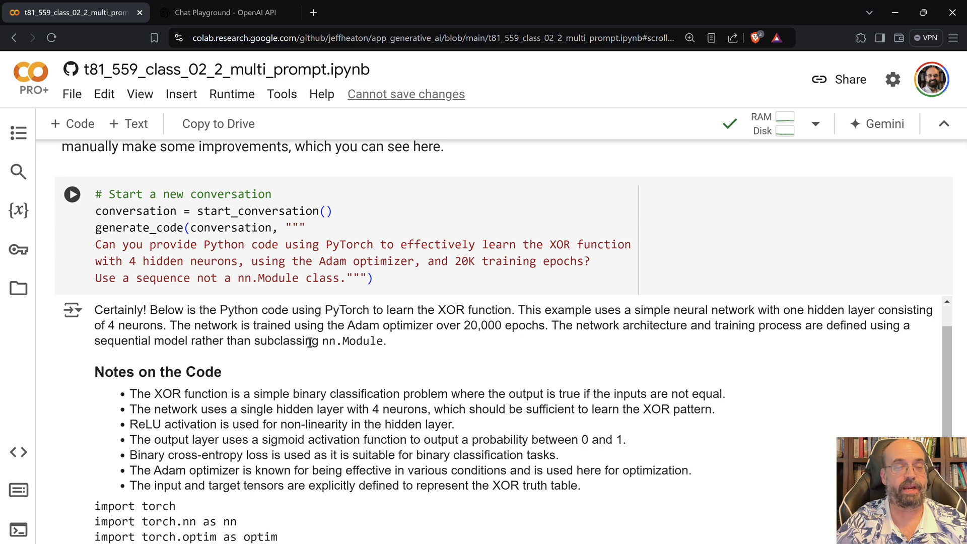
pyautogui.moveTo(355, 390)
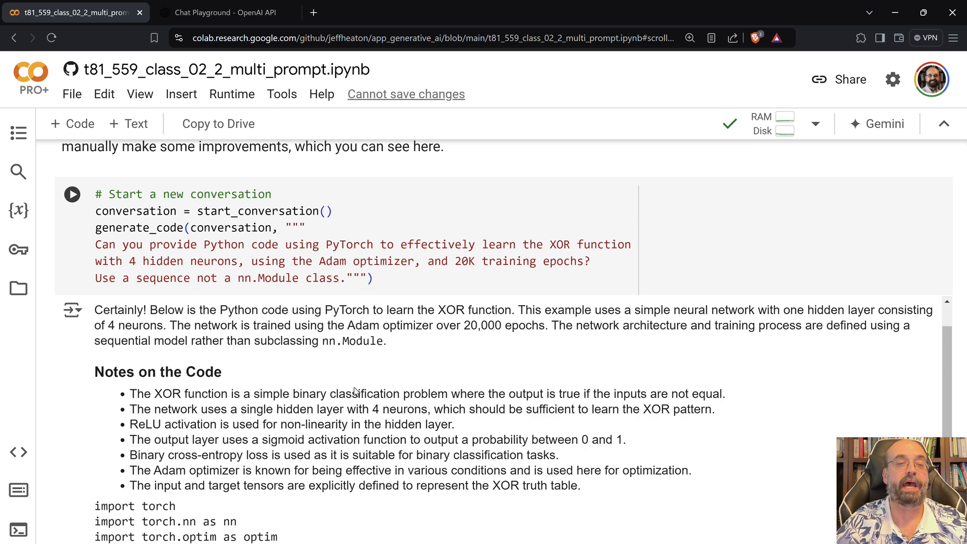
# Step: Scroll through the response and notes to the 'Test the Final Prompt' cell with the sequential XOR code
pyautogui.scroll(-3)
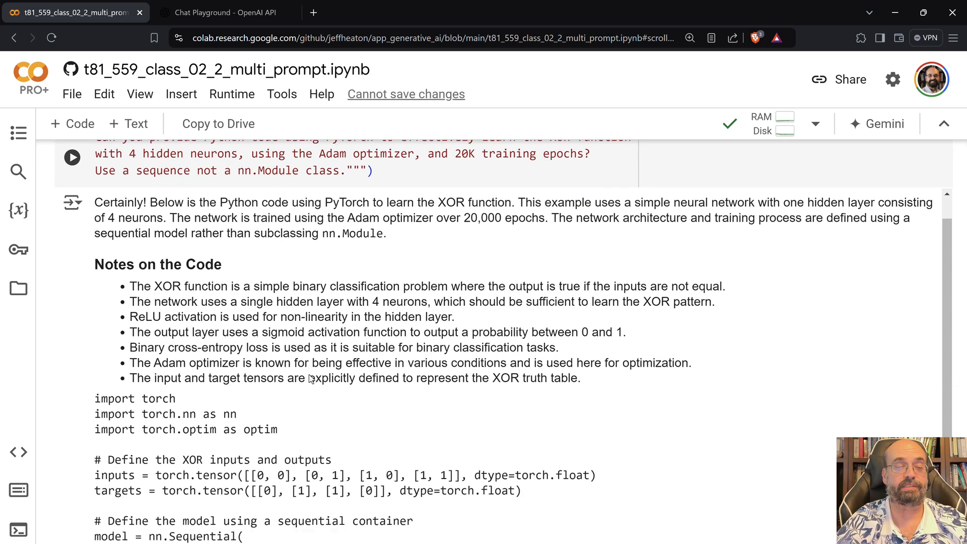
pyautogui.scroll(-3)
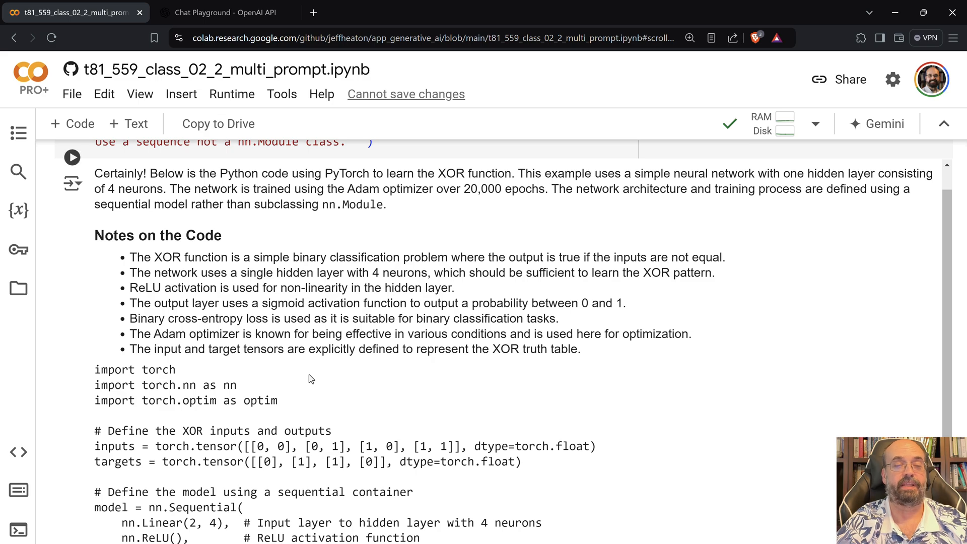
pyautogui.scroll(-3)
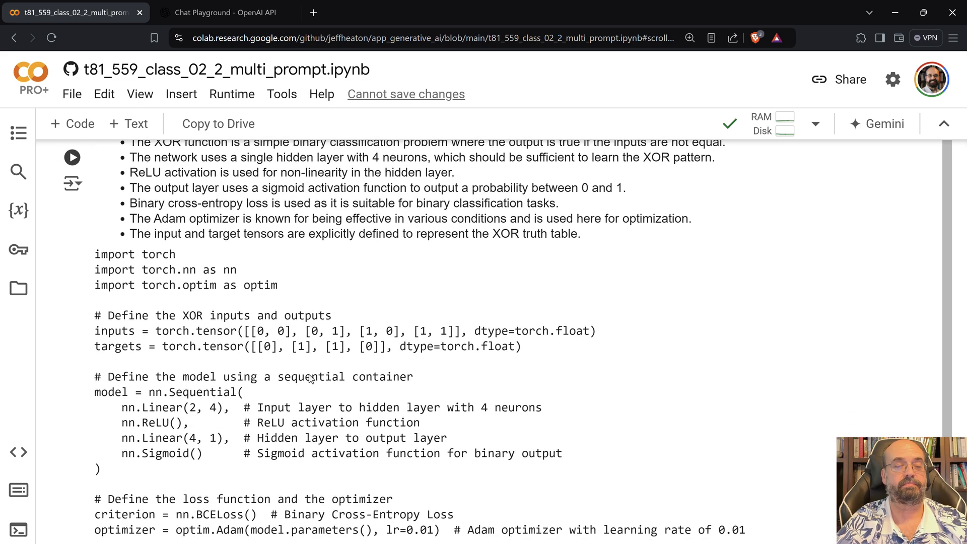
pyautogui.scroll(-3)
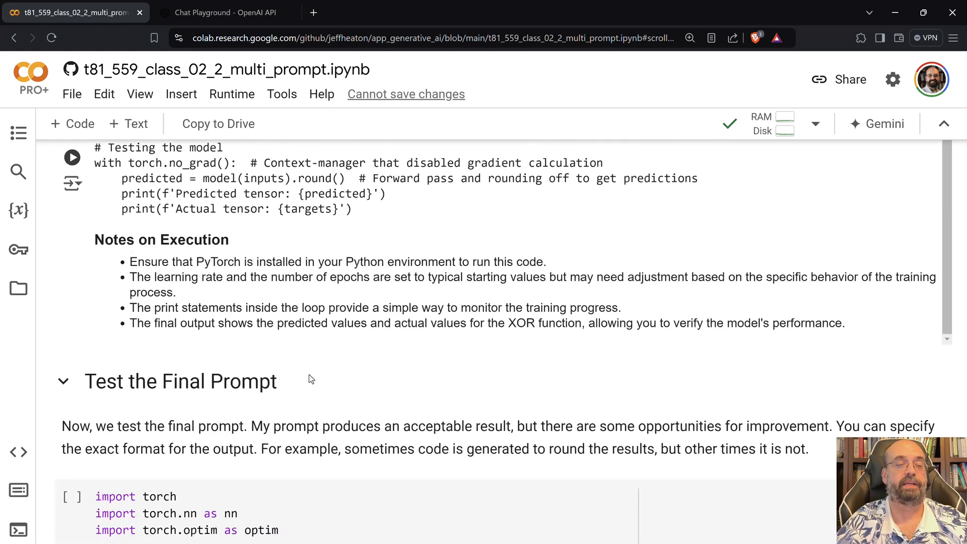
pyautogui.scroll(-3)
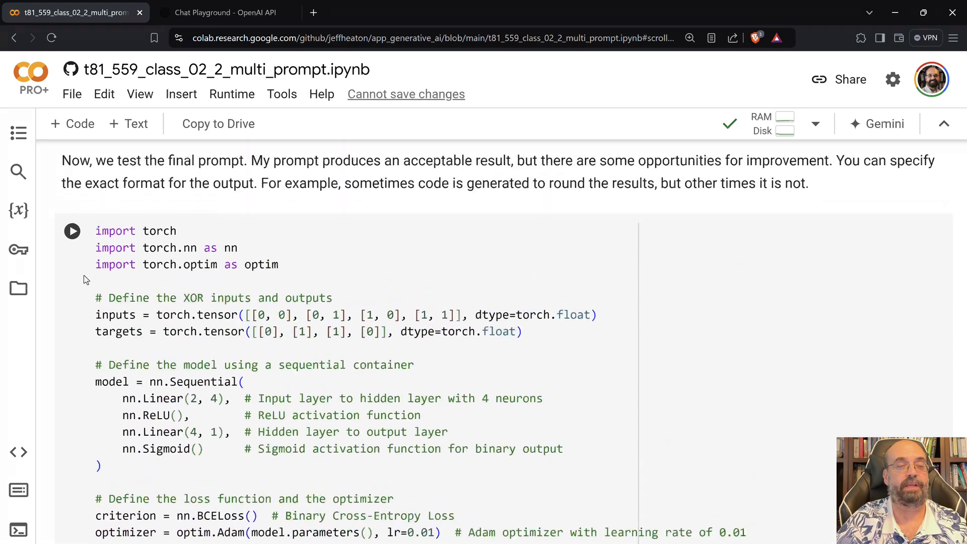
pyautogui.scroll(-3)
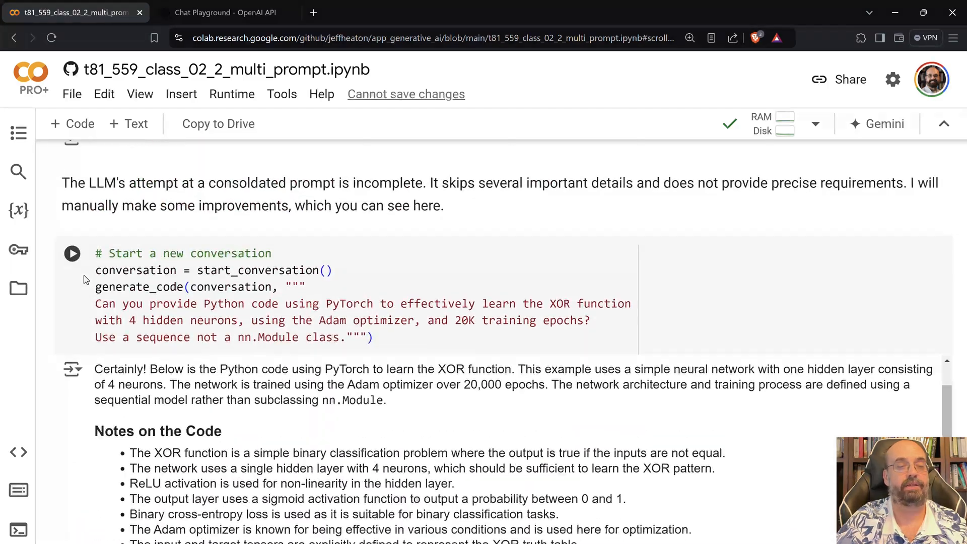
pyautogui.scroll(-3)
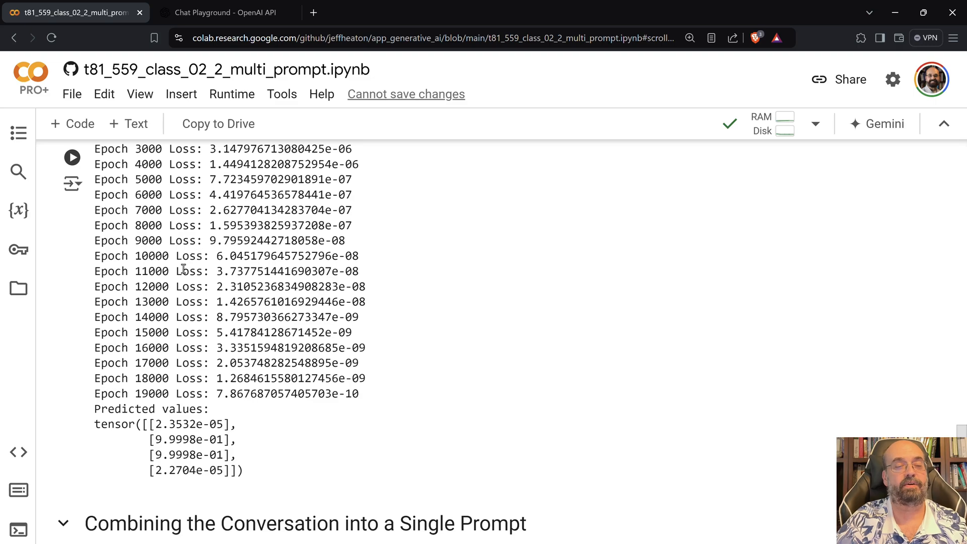
pyautogui.scroll(-3)
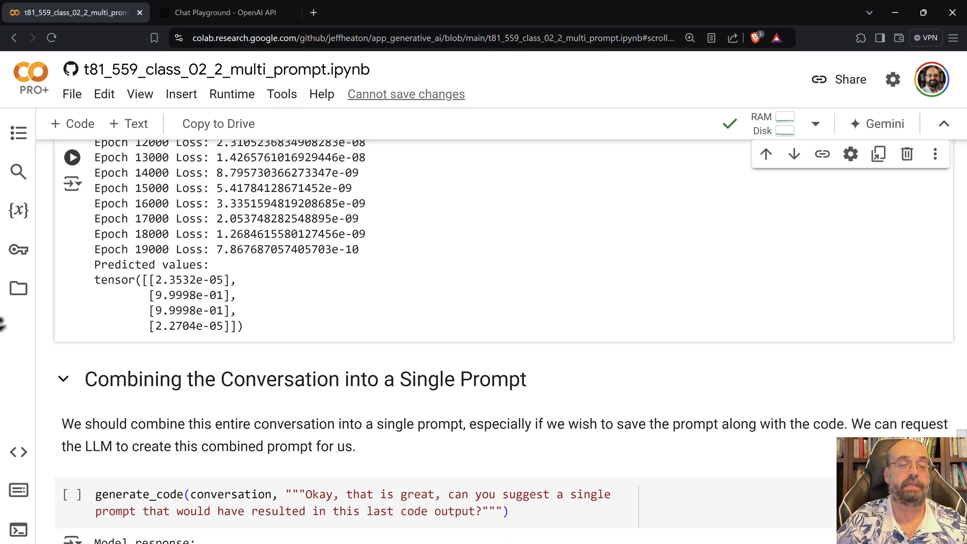
pyautogui.scroll(-3)
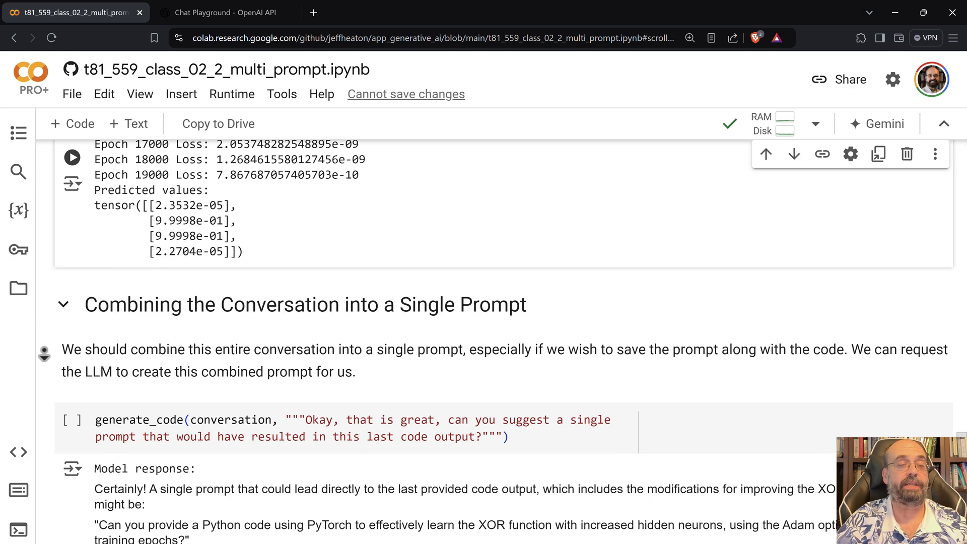
pyautogui.scroll(-3)
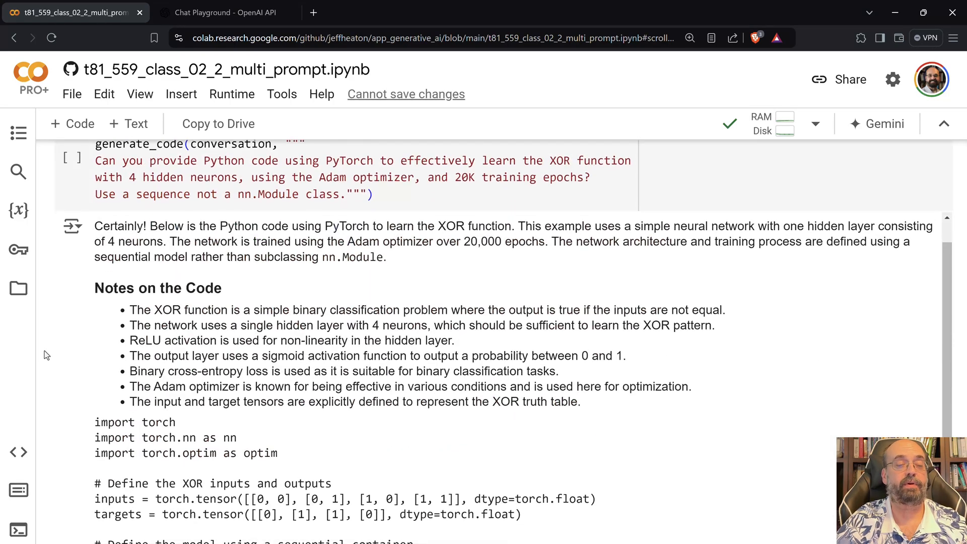
pyautogui.scroll(-3)
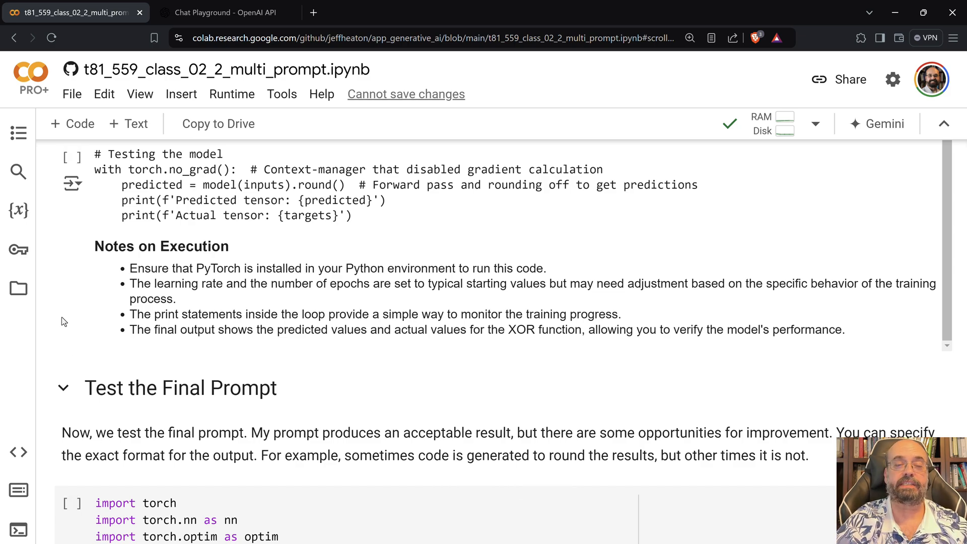
pyautogui.moveTo(3, 351)
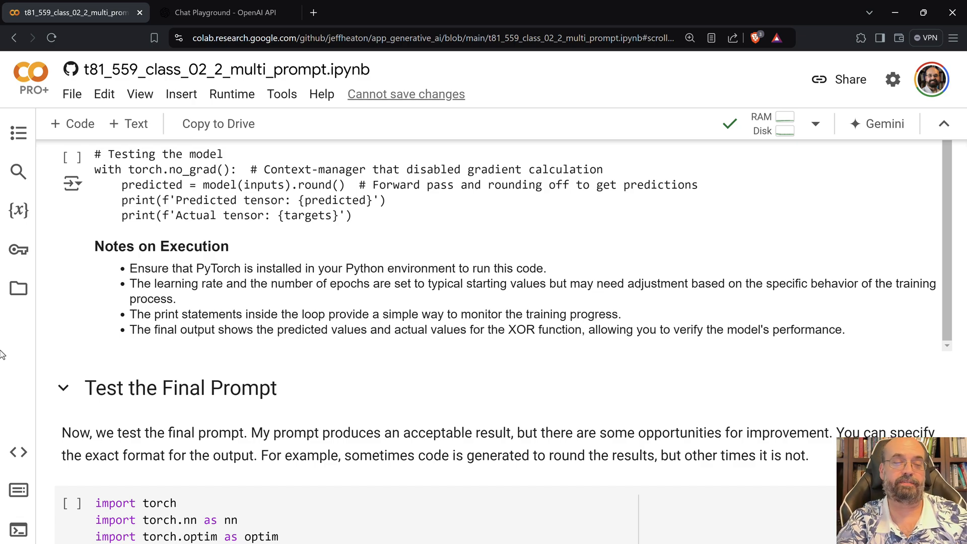
pyautogui.moveTo(64, 386)
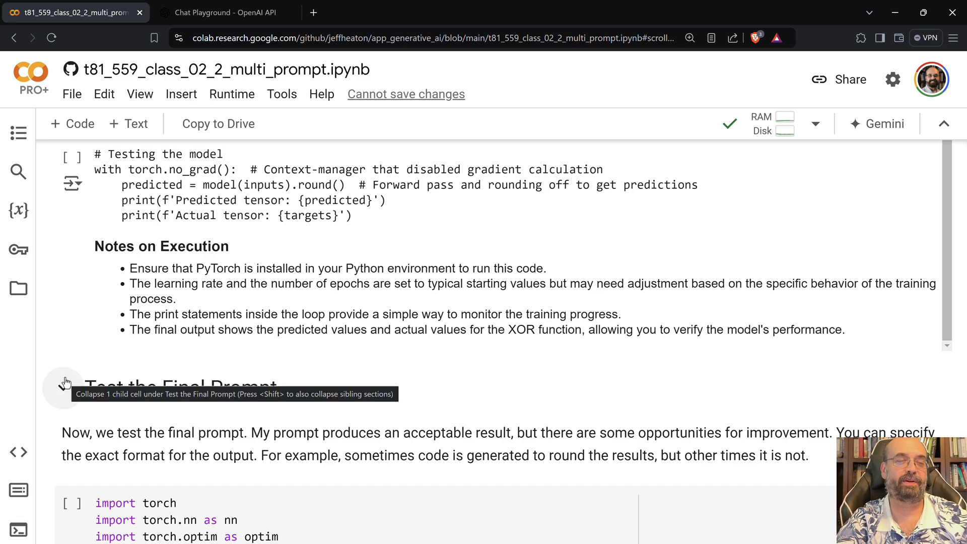